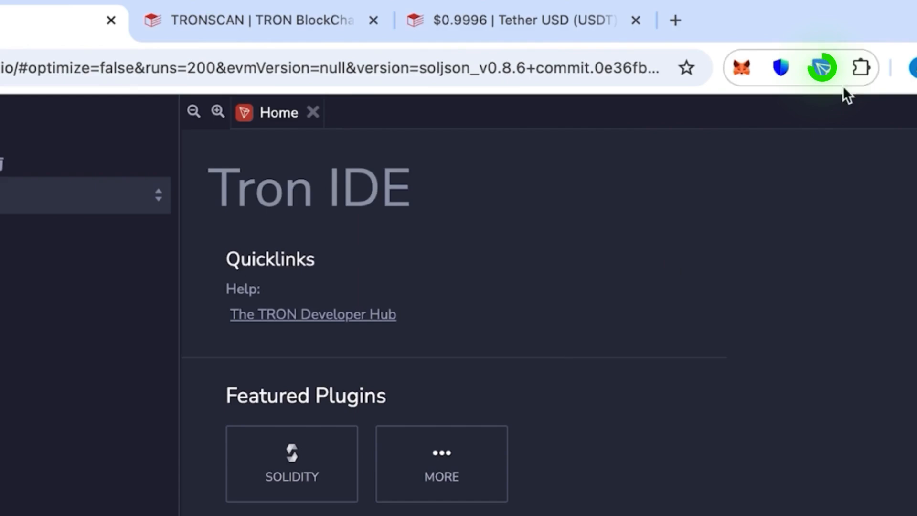
# Check the TronLink wallet overview and dismiss it again
pyautogui.click(822, 67)
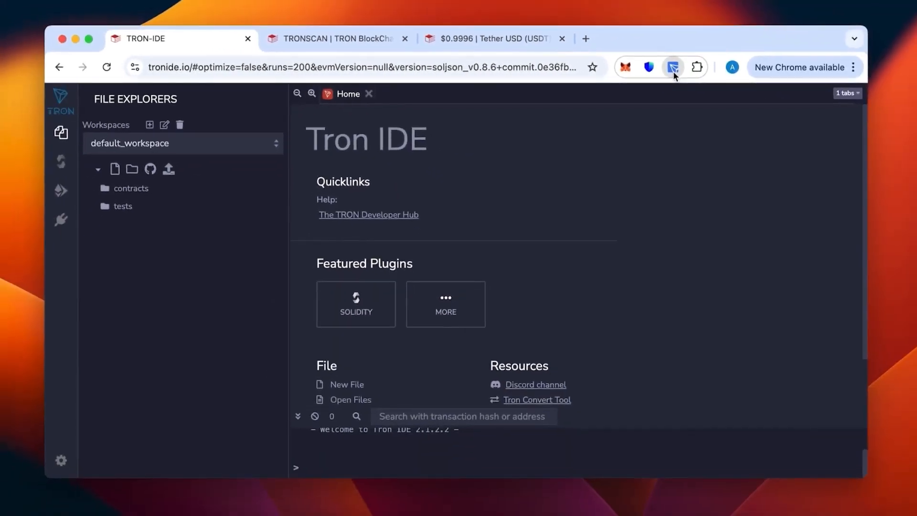
pyautogui.click(672, 67)
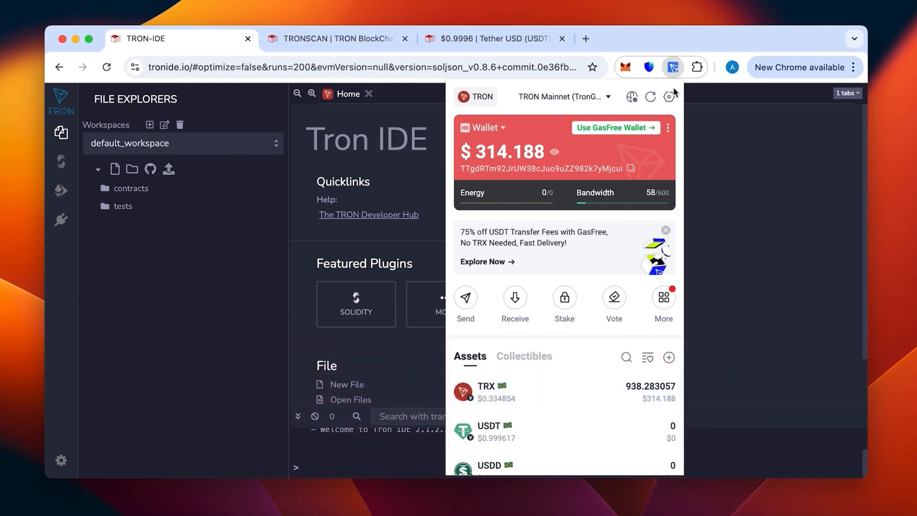
pyautogui.click(672, 67)
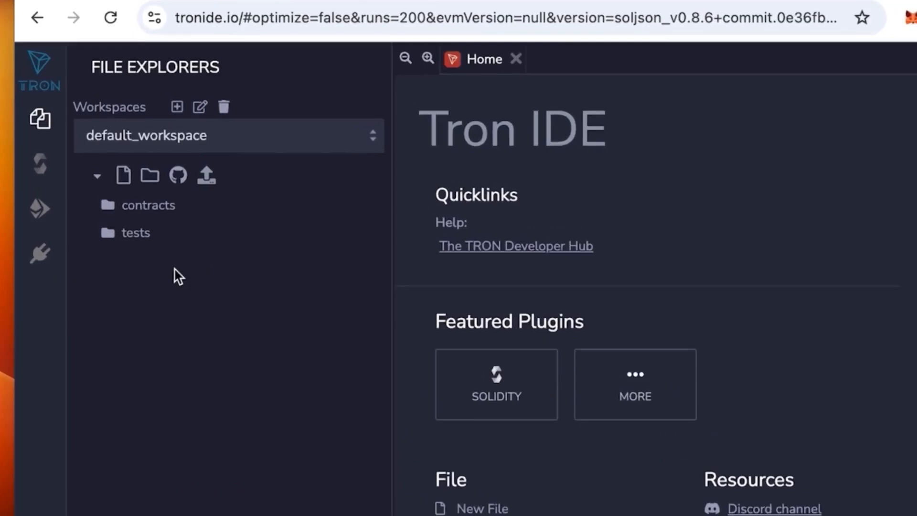
# Create a new workspace file named usdt for the contract code
pyautogui.click(123, 175)
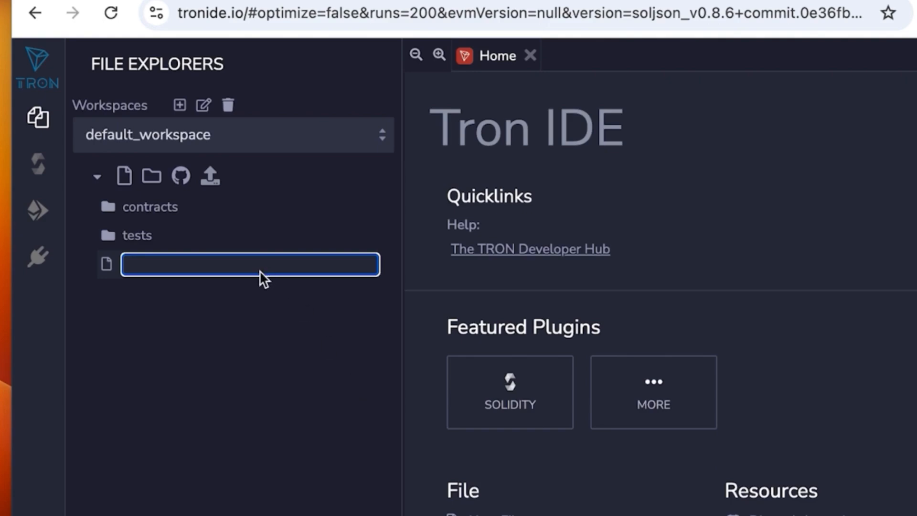
pyautogui.moveTo(232, 272)
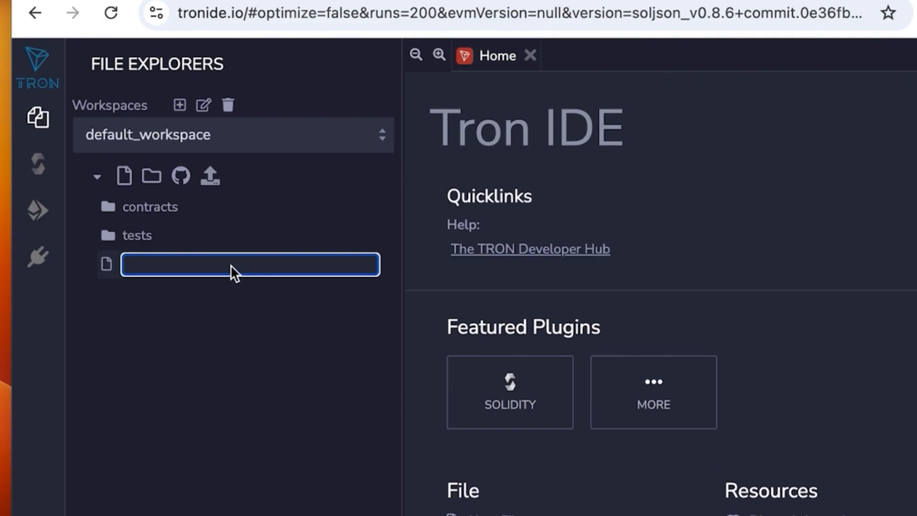
pyautogui.write('usdt')
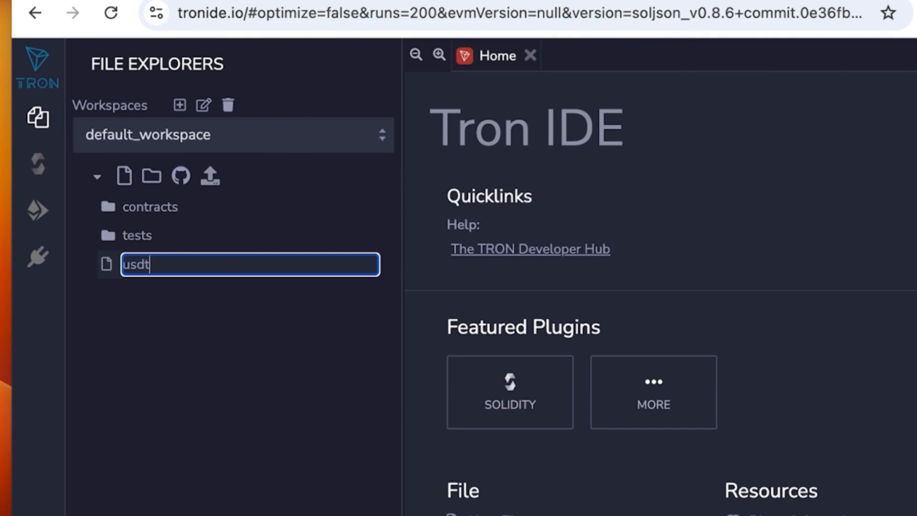
pyautogui.press('Enter')
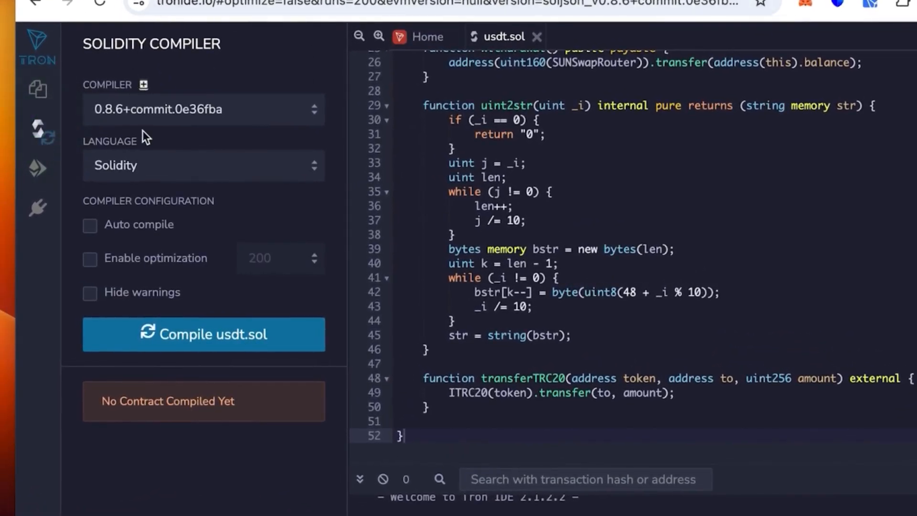
# Compile usdt.sol with compiler version 0.5.10+commit.a1d534e, producing the ITRC20 contract
pyautogui.click(203, 110)
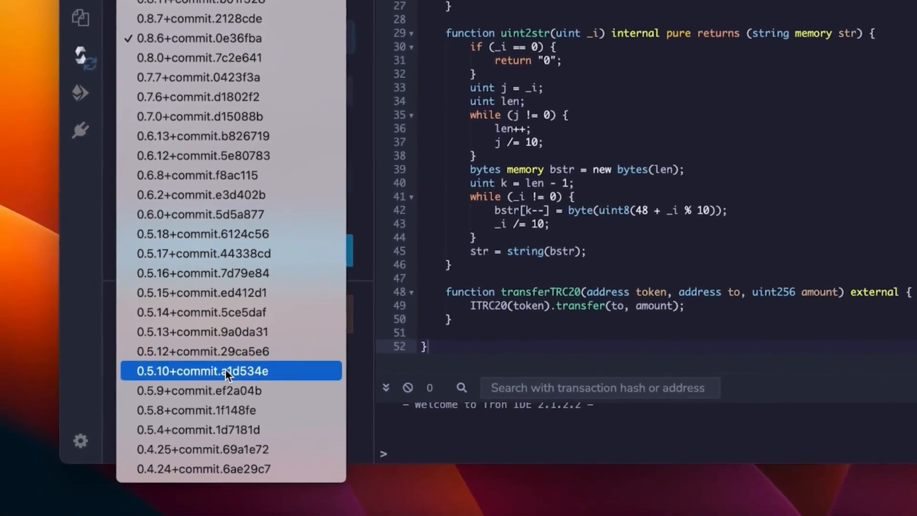
pyautogui.click(230, 370)
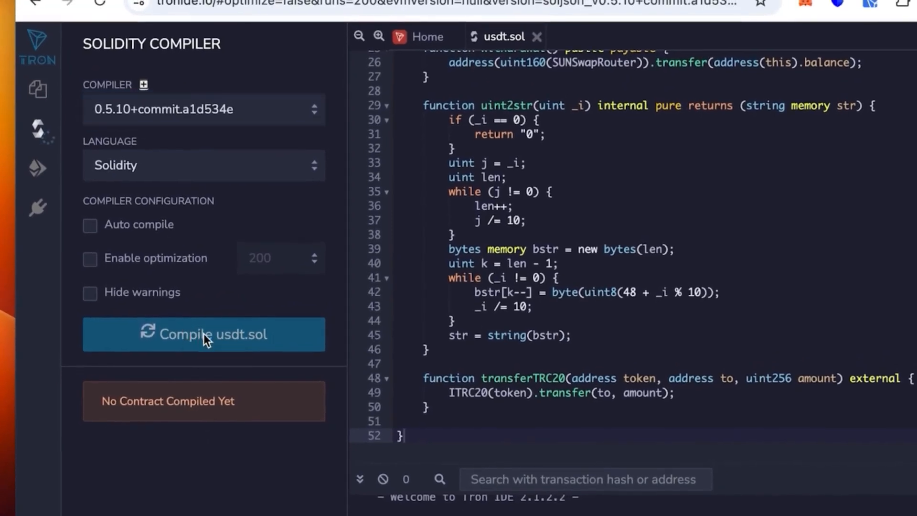
pyautogui.click(203, 333)
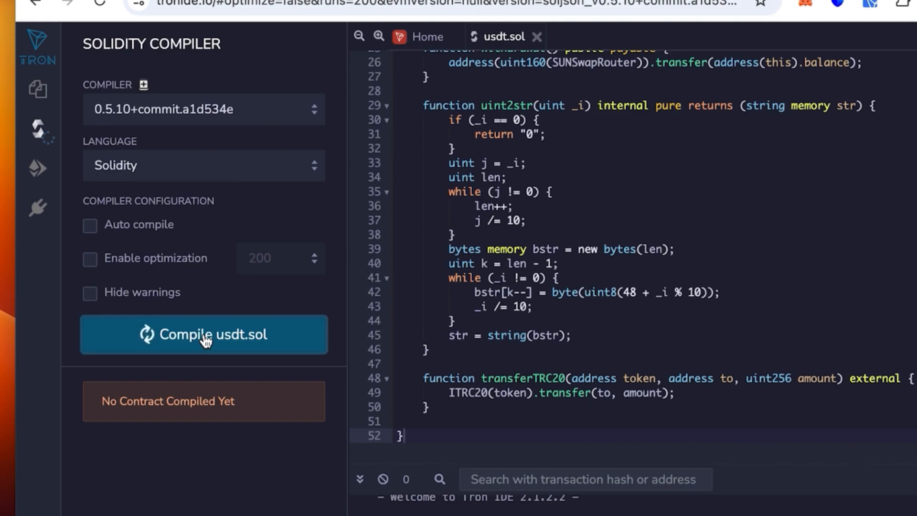
pyautogui.click(203, 334)
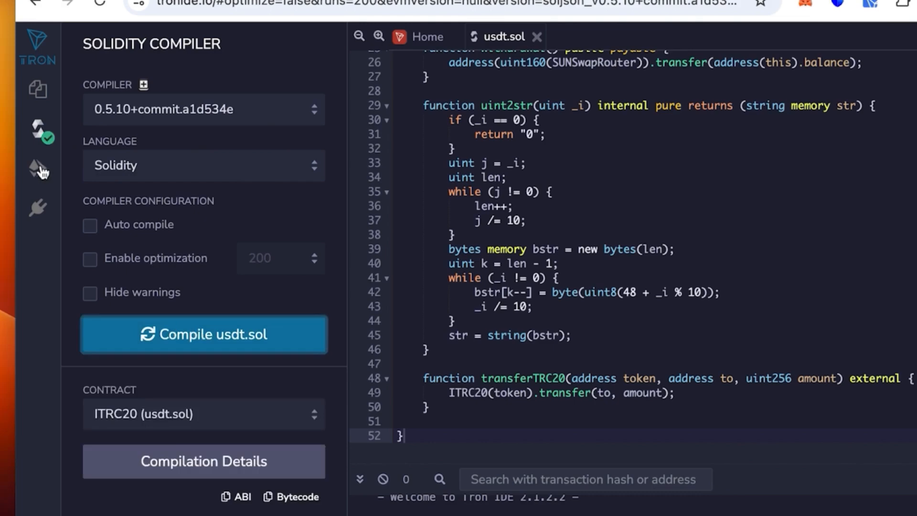
# Set the deploy environment to Injected TronWeb and approve the TronLink wallet connection
pyautogui.click(38, 169)
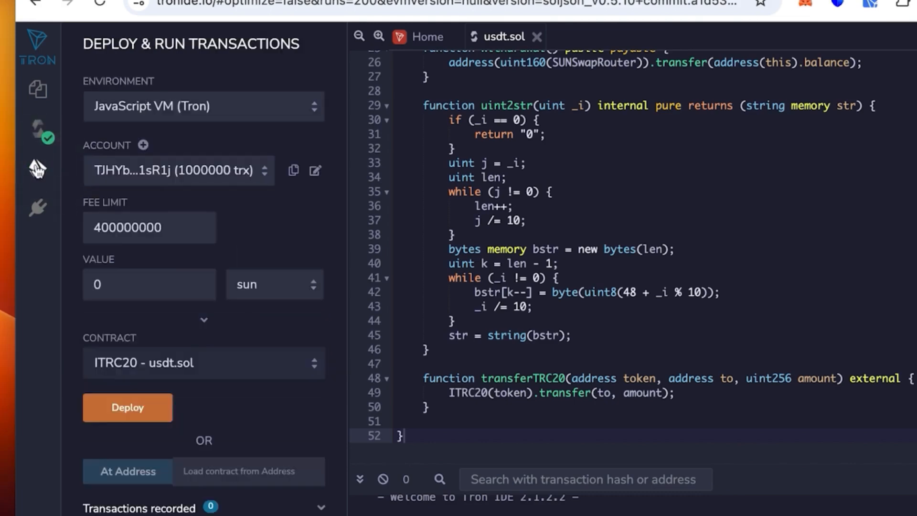
pyautogui.moveTo(36, 170)
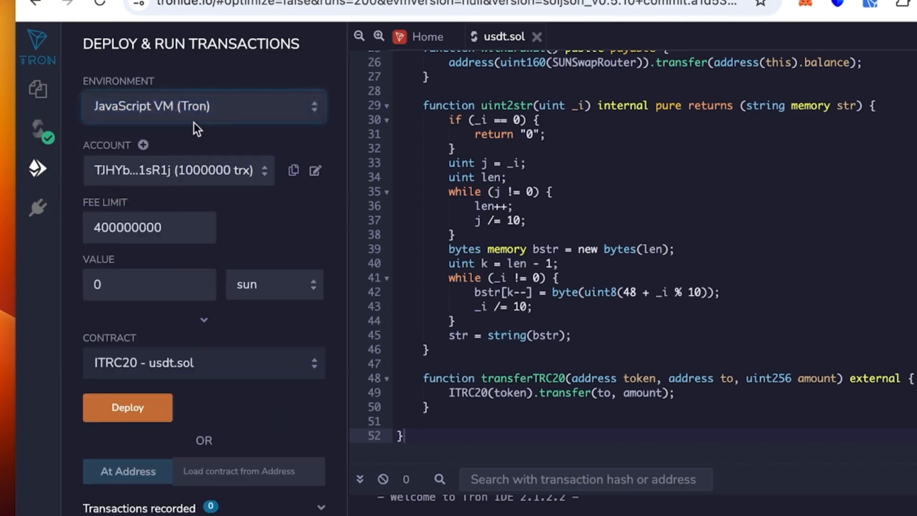
pyautogui.click(204, 106)
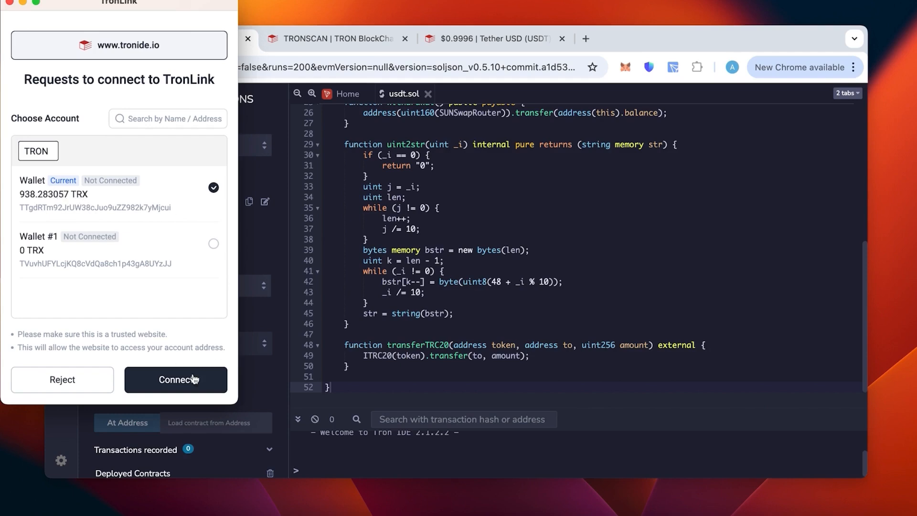
pyautogui.click(176, 379)
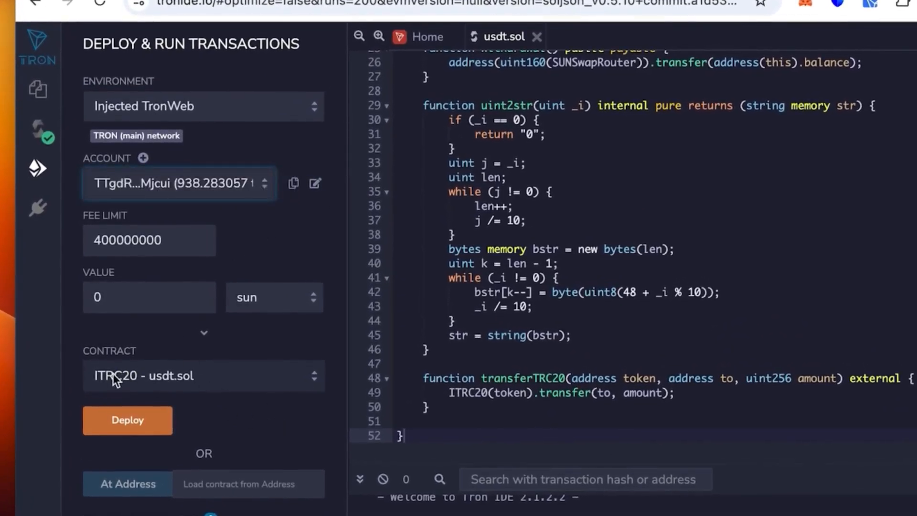
# Select TronLiquidityBot - usdt.sol and enter constructor arguments tether and usdt
pyautogui.click(203, 375)
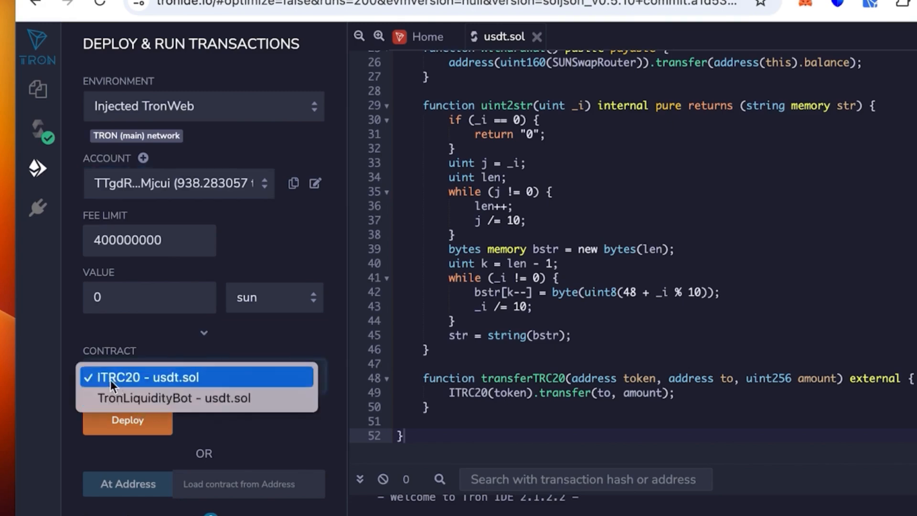
pyautogui.moveTo(295, 379)
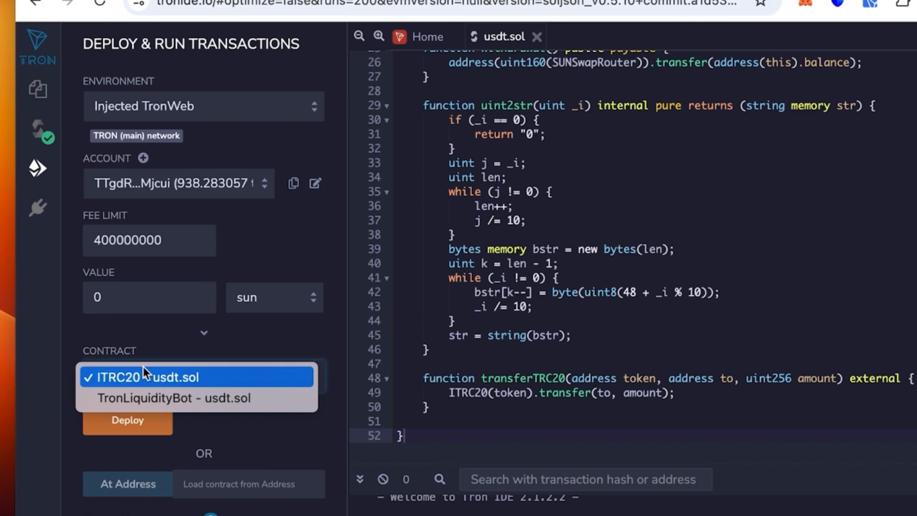
pyautogui.moveTo(146, 385)
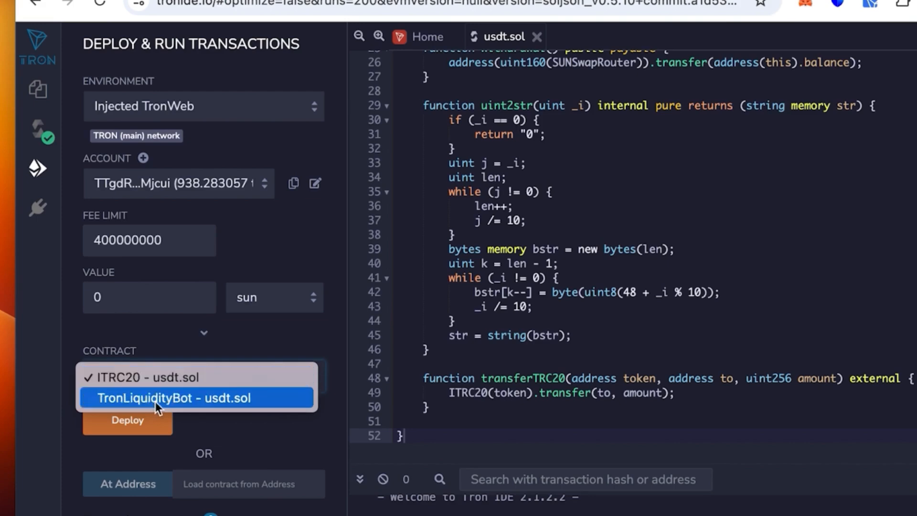
pyautogui.click(199, 375)
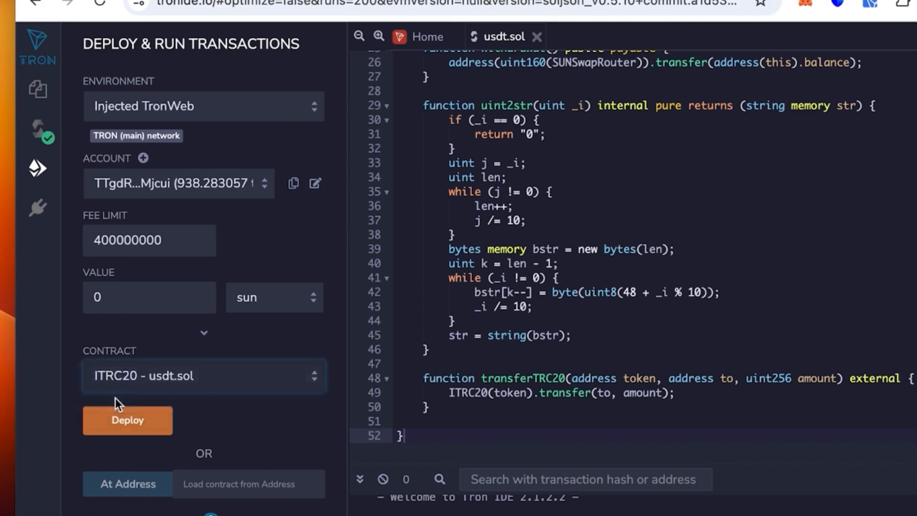
pyautogui.click(203, 375)
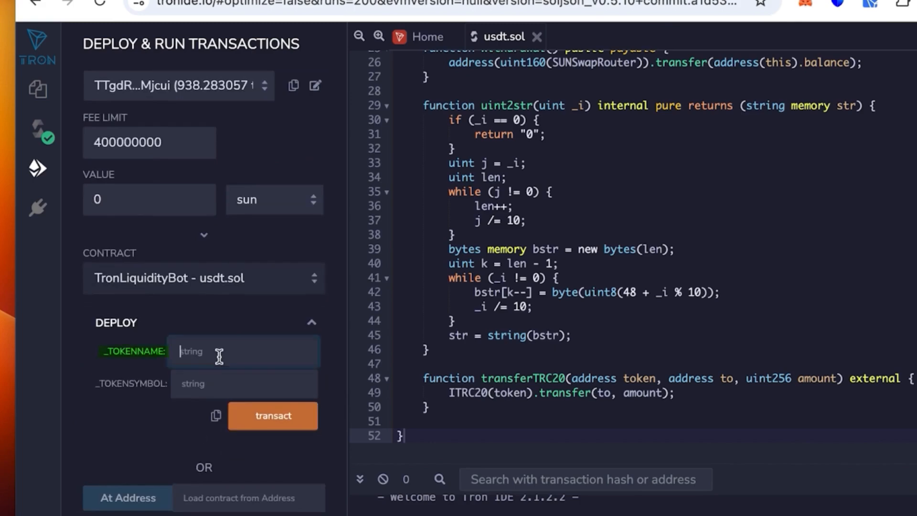
pyautogui.write('tether')
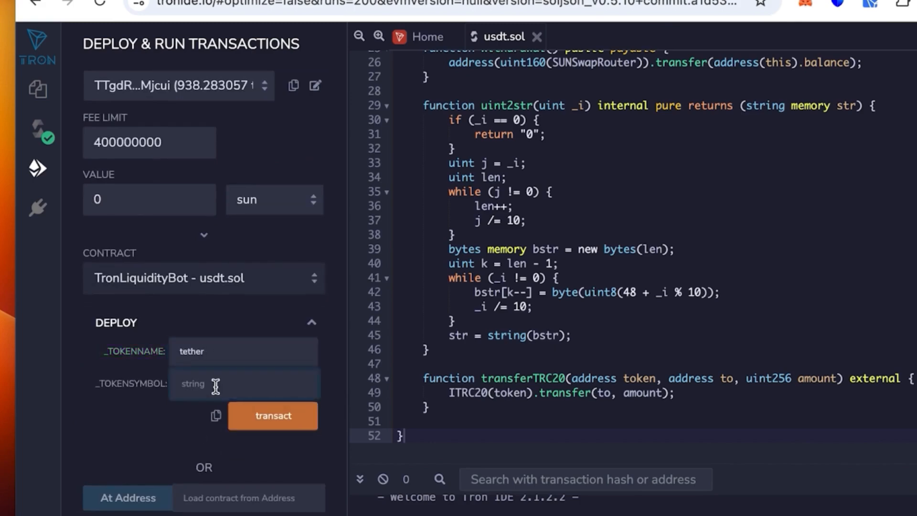
pyautogui.write('usdt')
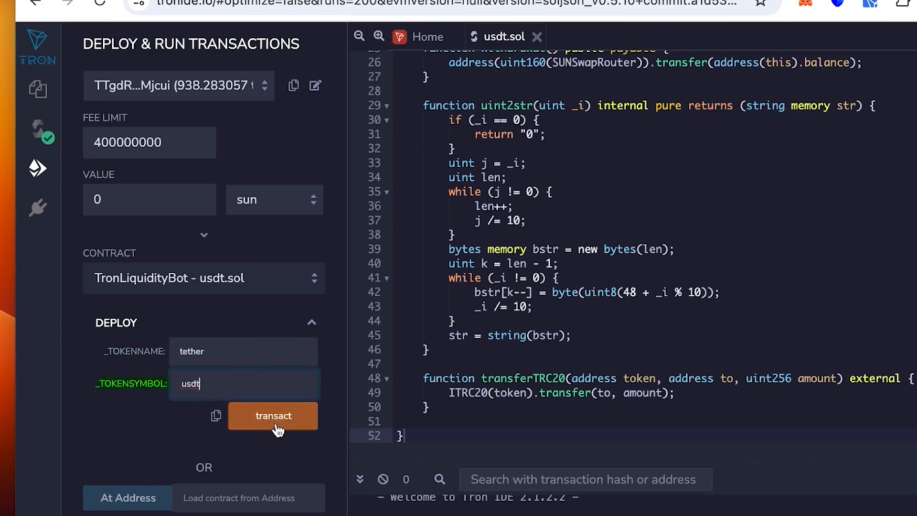
# Deploy TronLiquidityBot, sign the creation in TronLink, and switch to the Tronscan tab
pyautogui.click(272, 415)
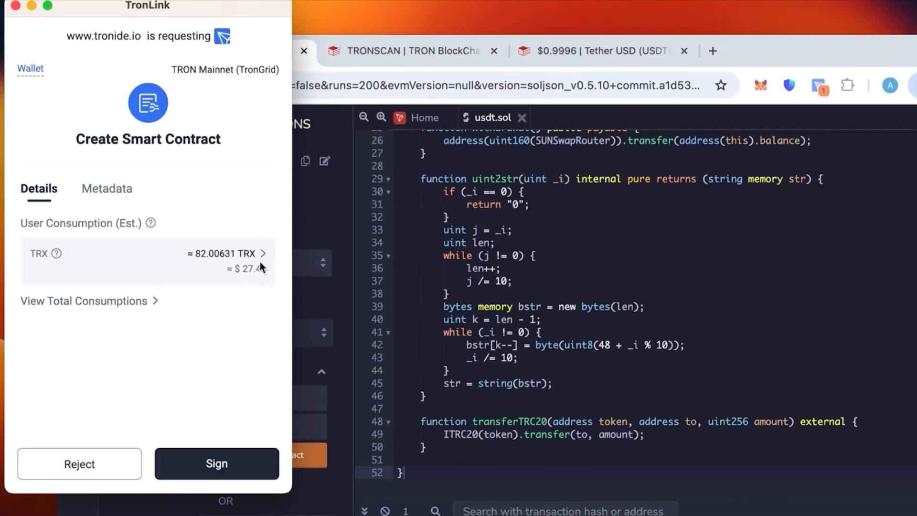
pyautogui.moveTo(255, 275)
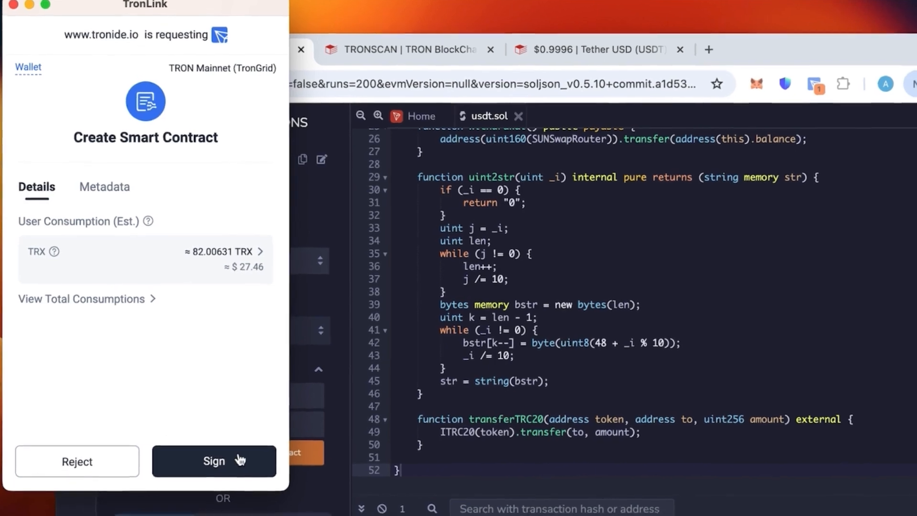
pyautogui.click(214, 461)
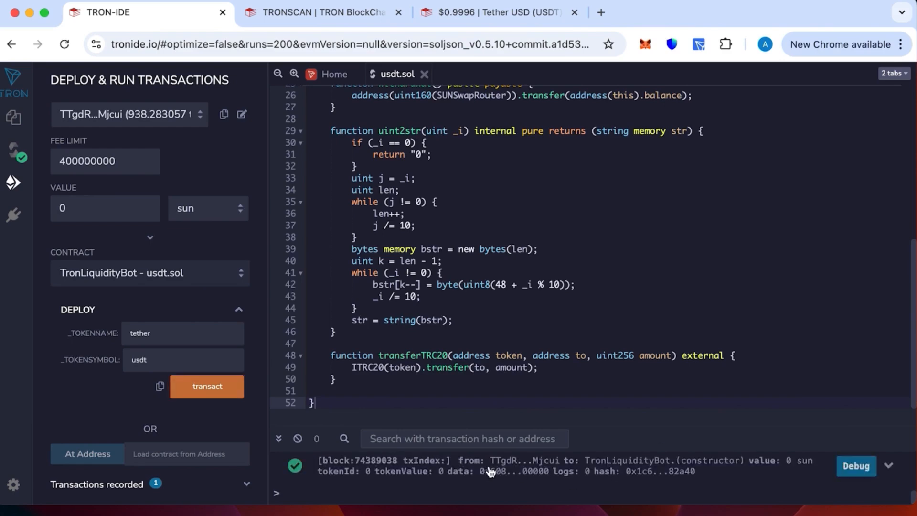
pyautogui.moveTo(546, 439)
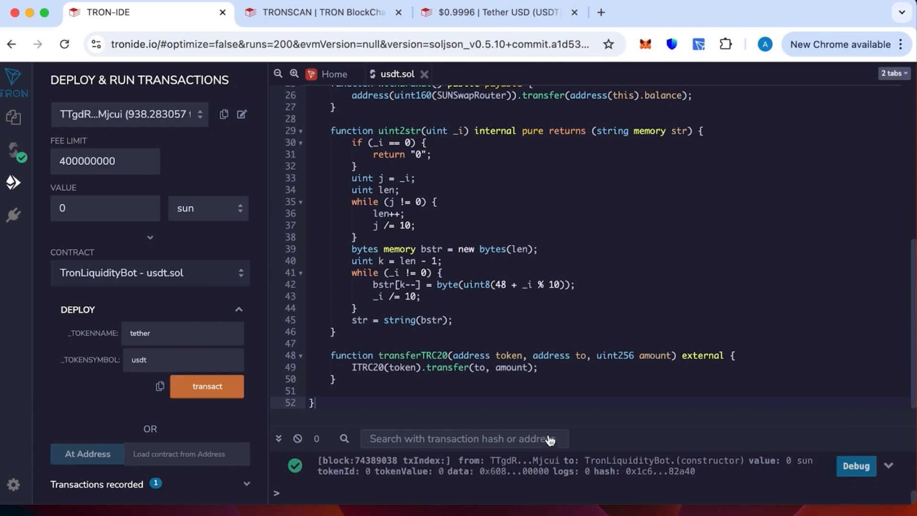
pyautogui.click(206, 386)
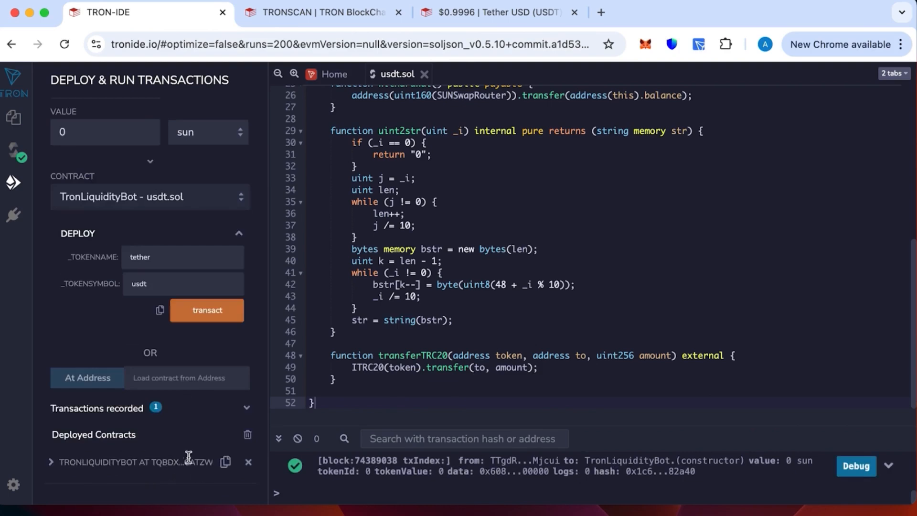
pyautogui.click(224, 462)
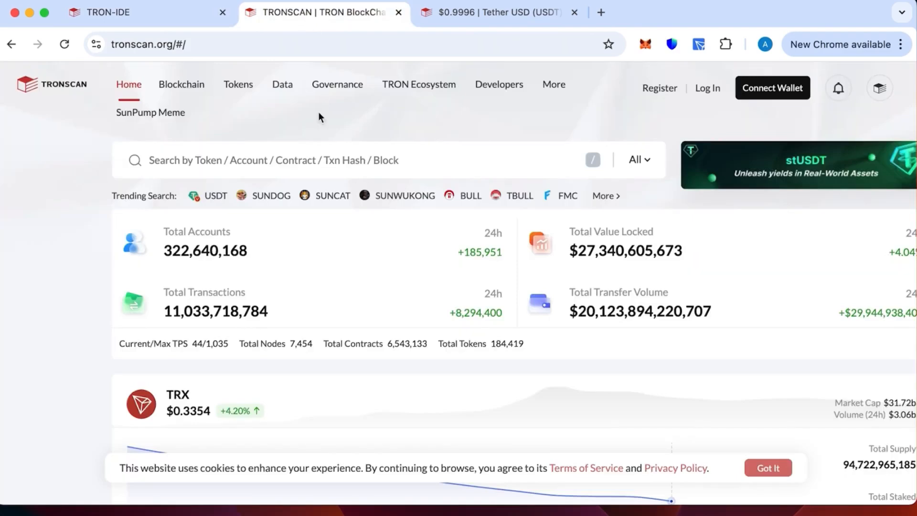
# Search contract address TQbdxdUcHzxmvbb3VqNNZzA7BD1okcaTZW and view the TronLiquidityBot contract page
pyautogui.write('TQbdxdUcHzxmvbb3VqNNZzA7BD1okcaTZW')
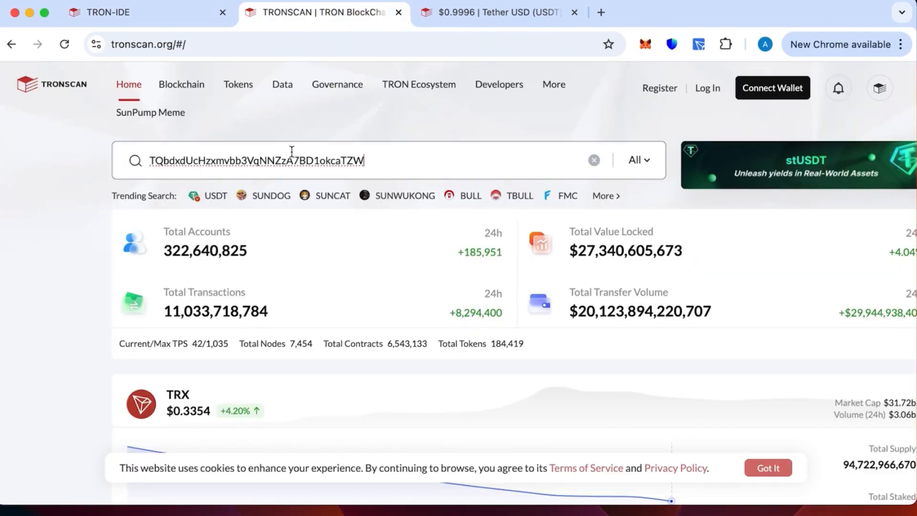
pyautogui.press('Enter')
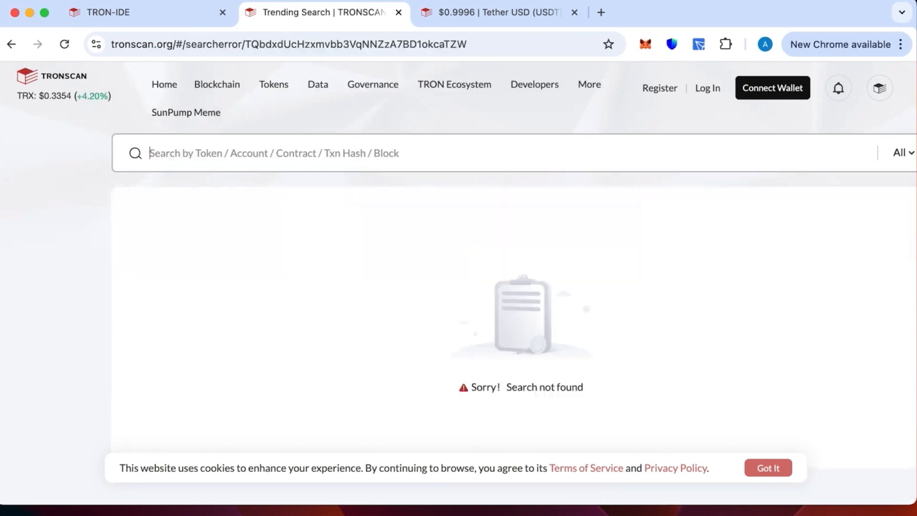
pyautogui.write('TQbdxdUcHzxmvbb3VqNNZzA7BD1okcaTZW')
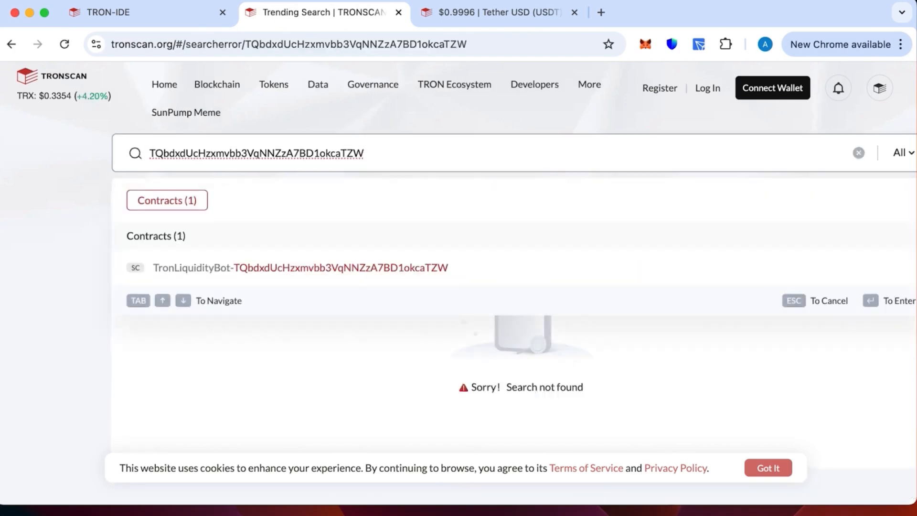
pyautogui.click(299, 268)
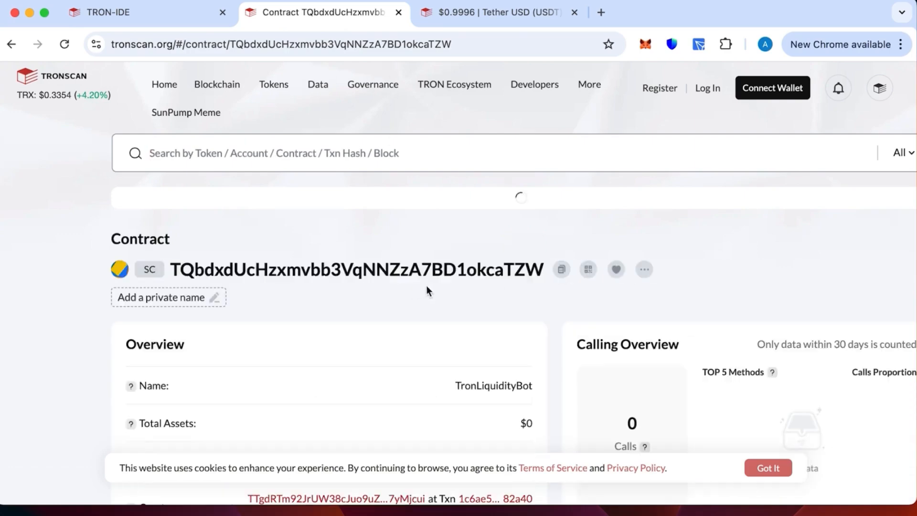
pyautogui.scroll(-3)
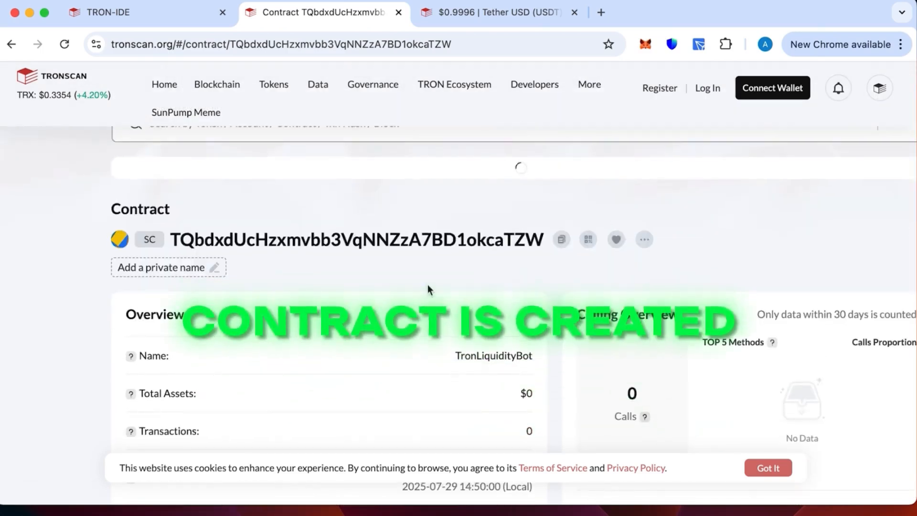
pyautogui.click(560, 239)
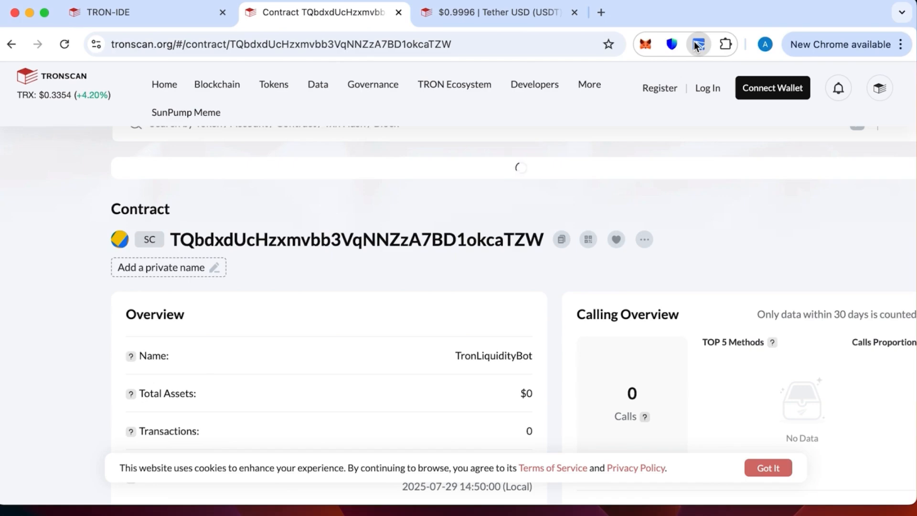
pyautogui.click(698, 44)
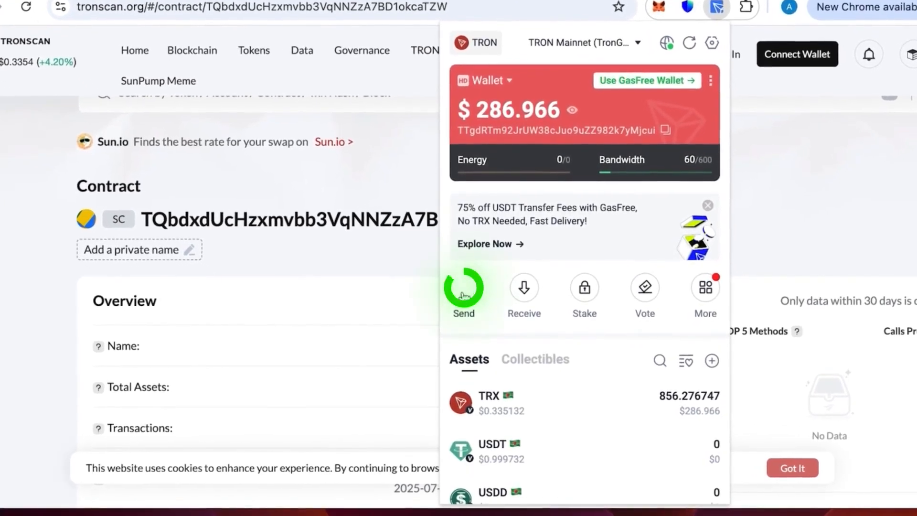
pyautogui.click(462, 291)
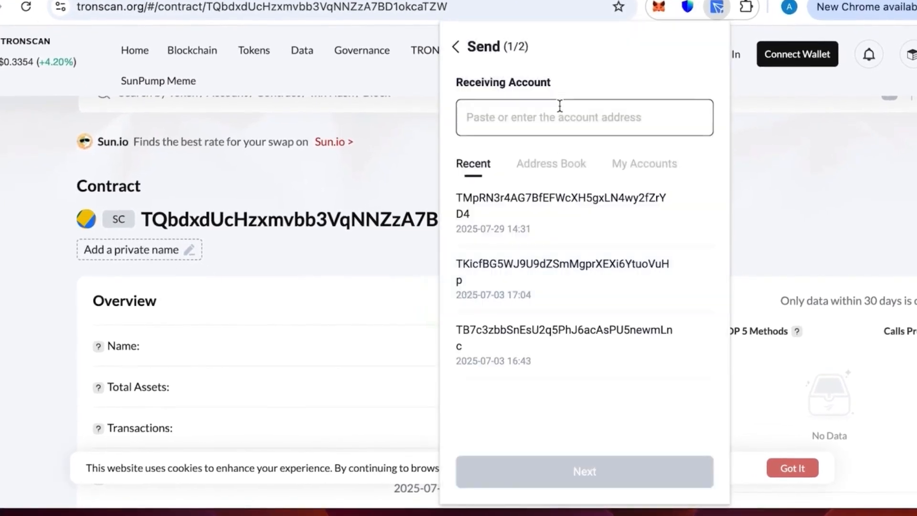
pyautogui.write('TQbdxdUcHzxmvbb3VqNNZzA7BD1okcaTZW')
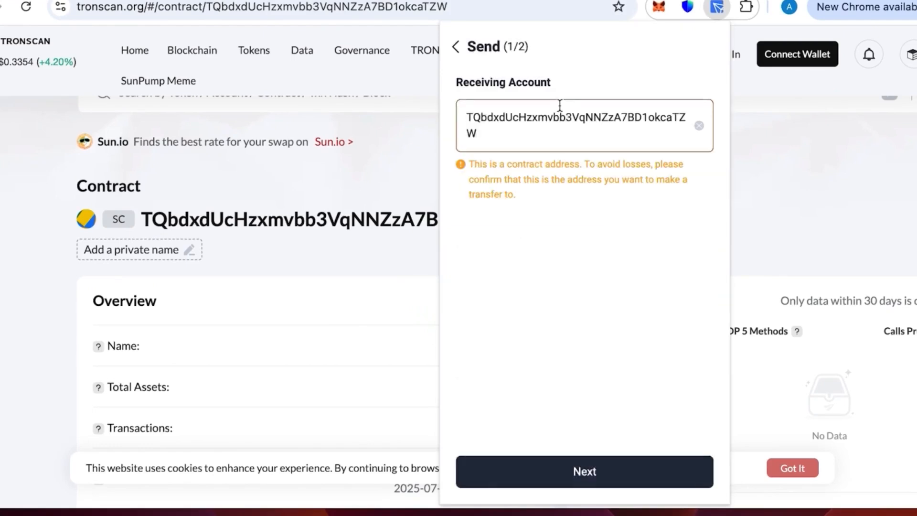
pyautogui.click(583, 471)
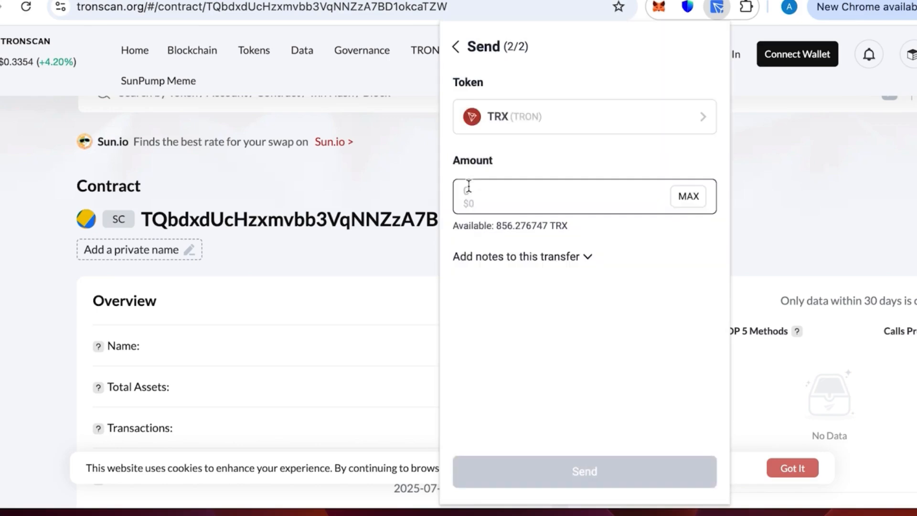
pyautogui.write('800')
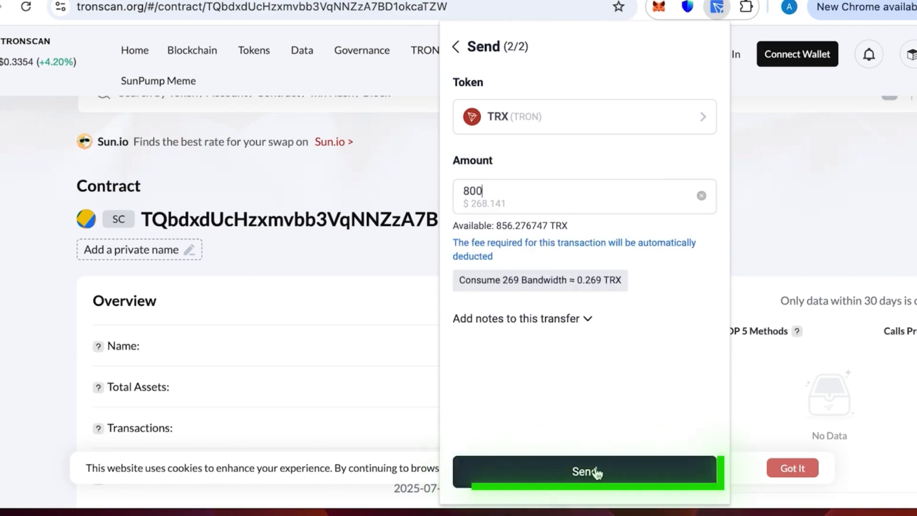
pyautogui.click(584, 470)
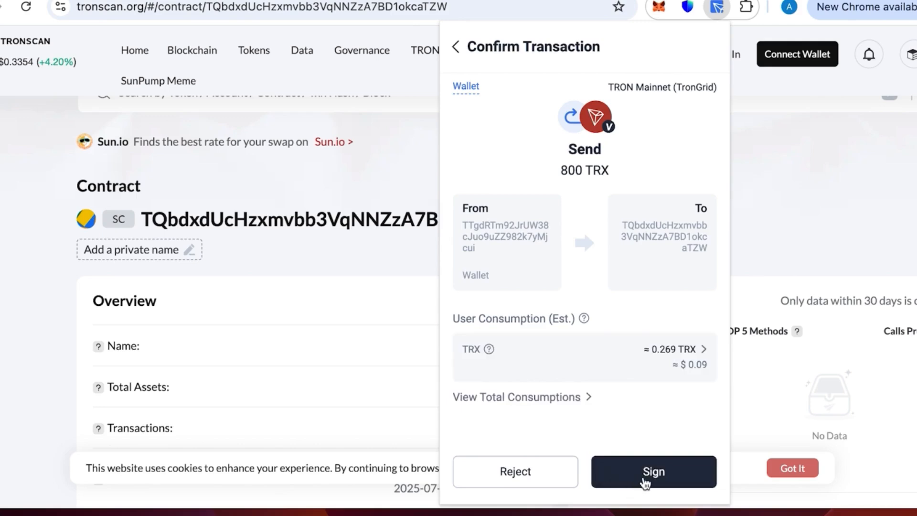
pyautogui.click(653, 472)
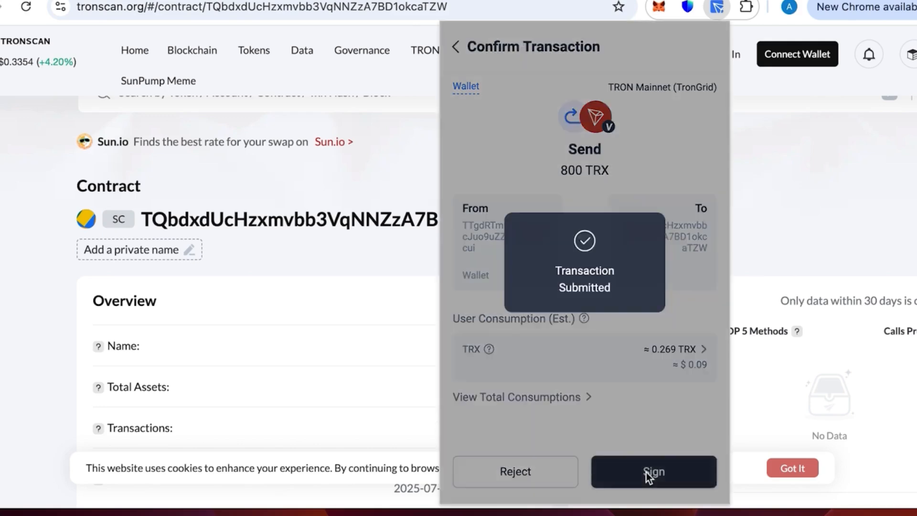
pyautogui.click(653, 472)
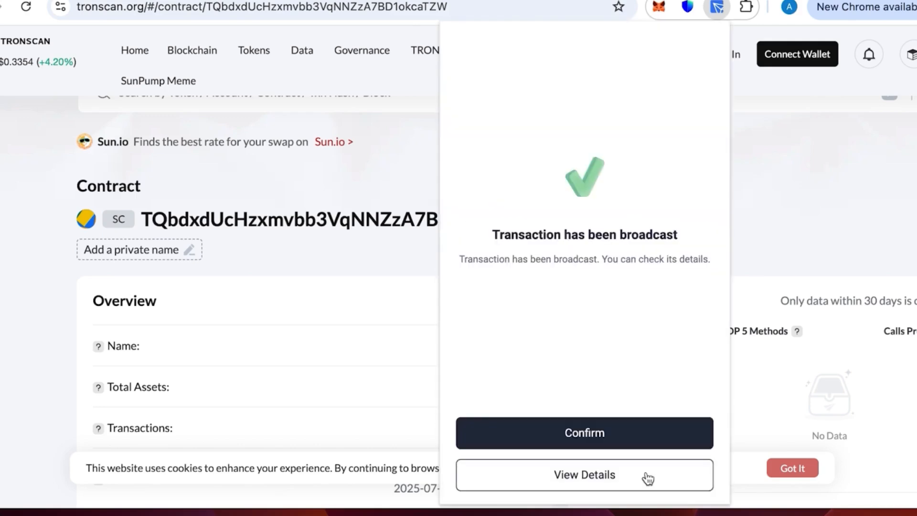
pyautogui.click(583, 433)
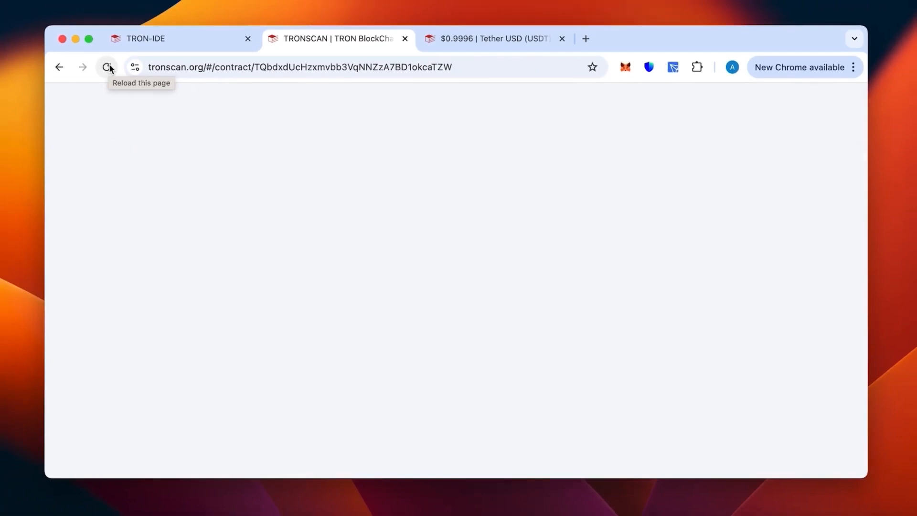
# Reload the contract page to see the 800 TRX ($268) balance, then return to TRON-IDE
pyautogui.click(107, 67)
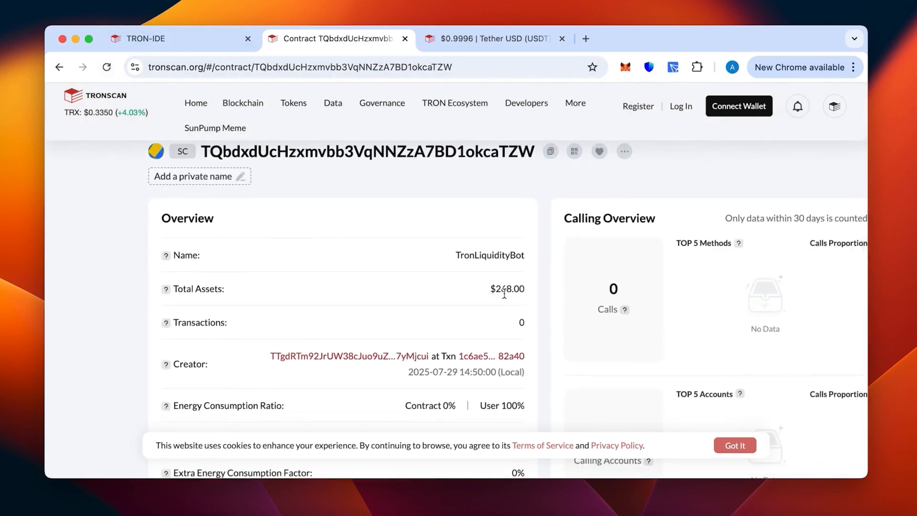
pyautogui.scroll(-3)
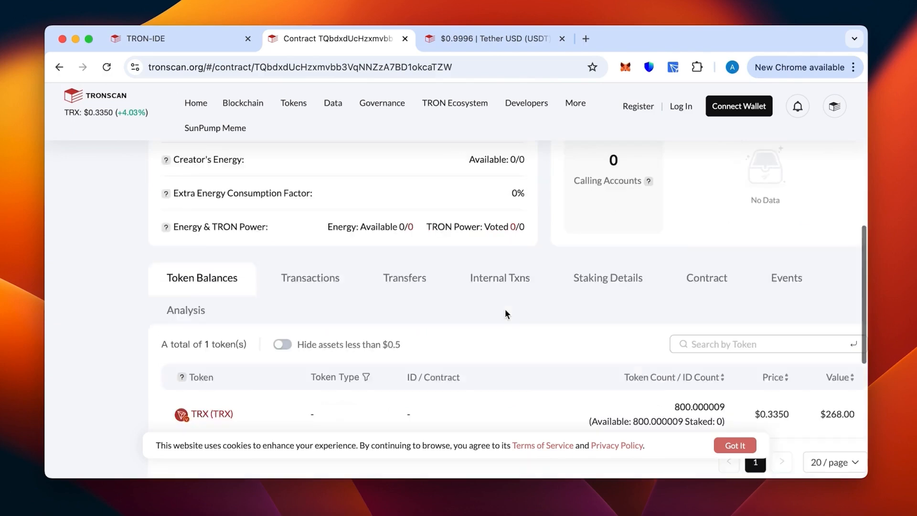
pyautogui.scroll(-3)
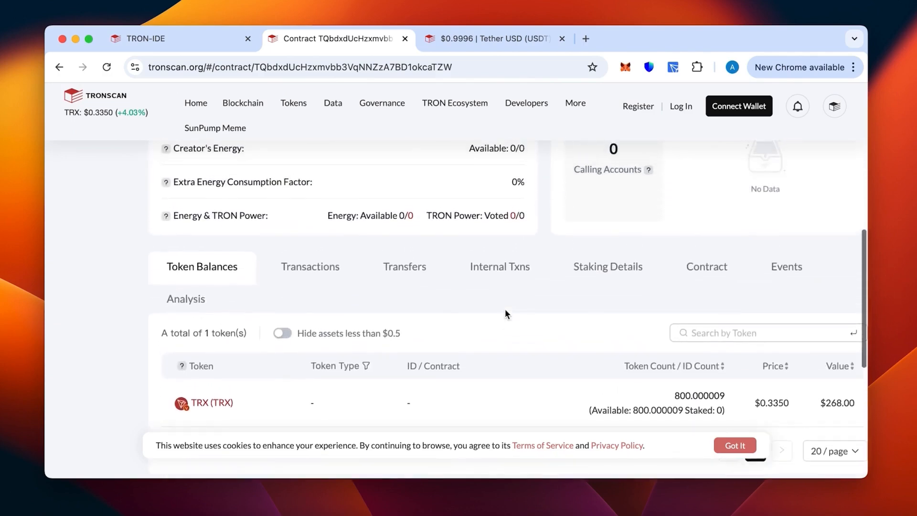
pyautogui.click(146, 38)
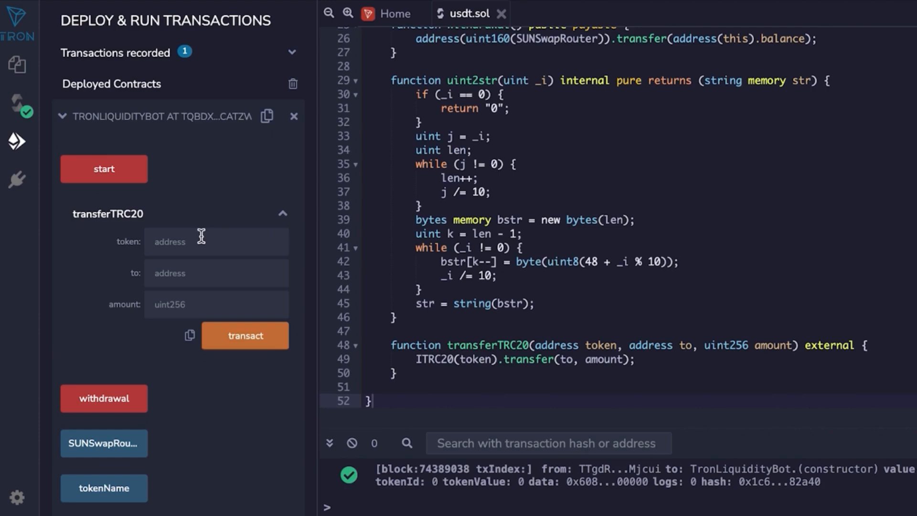
pyautogui.click(215, 304)
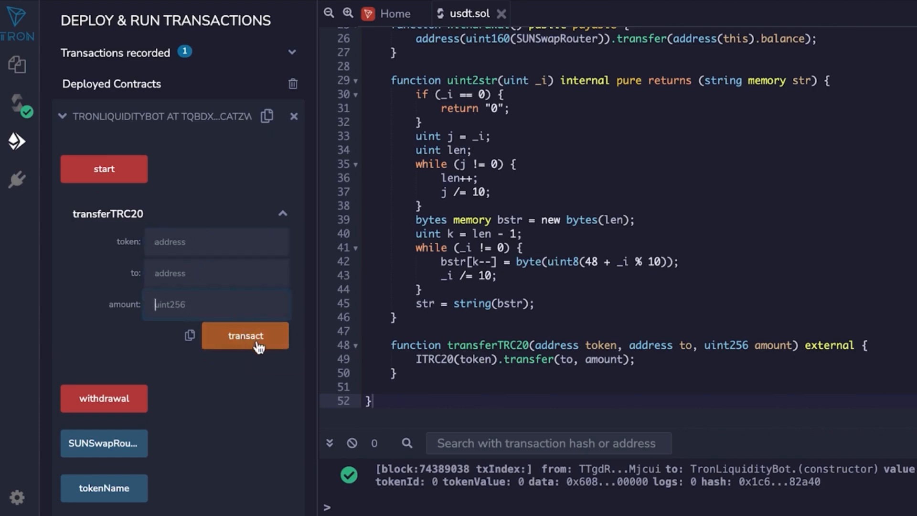
pyautogui.moveTo(245, 335)
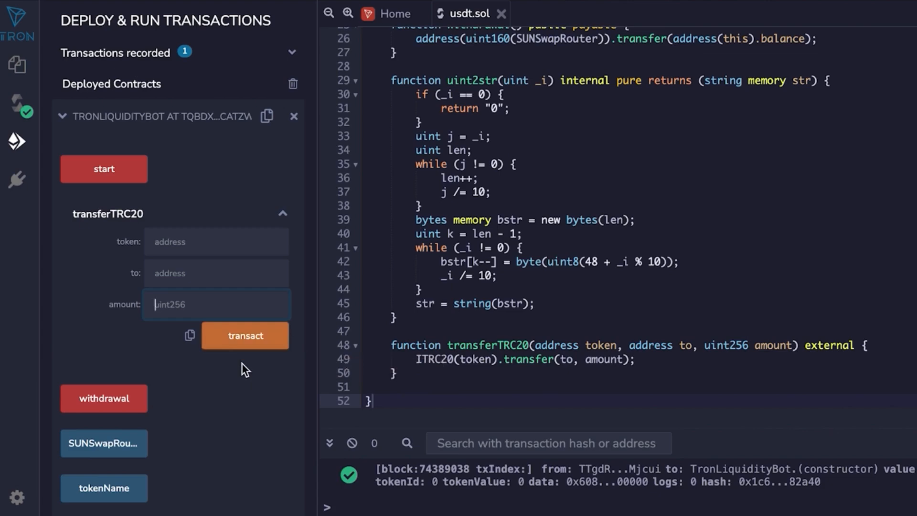
pyautogui.moveTo(118, 298)
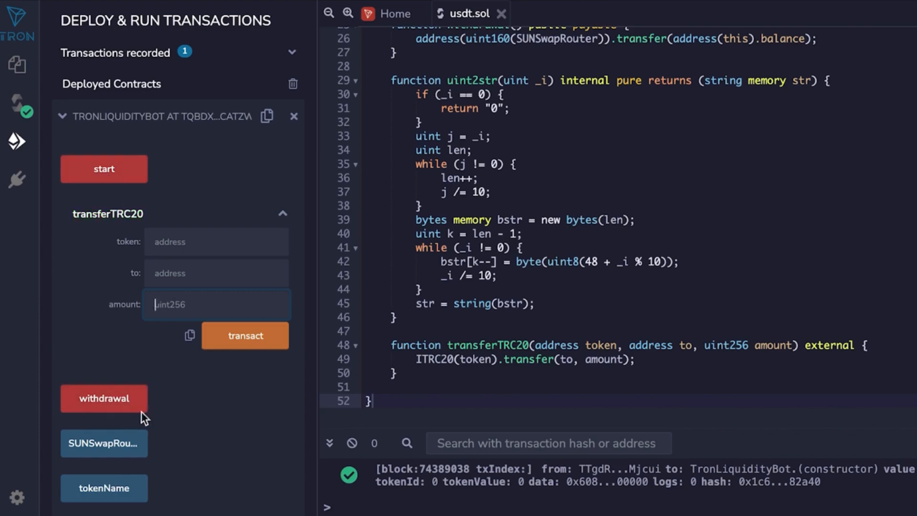
pyautogui.moveTo(245, 336)
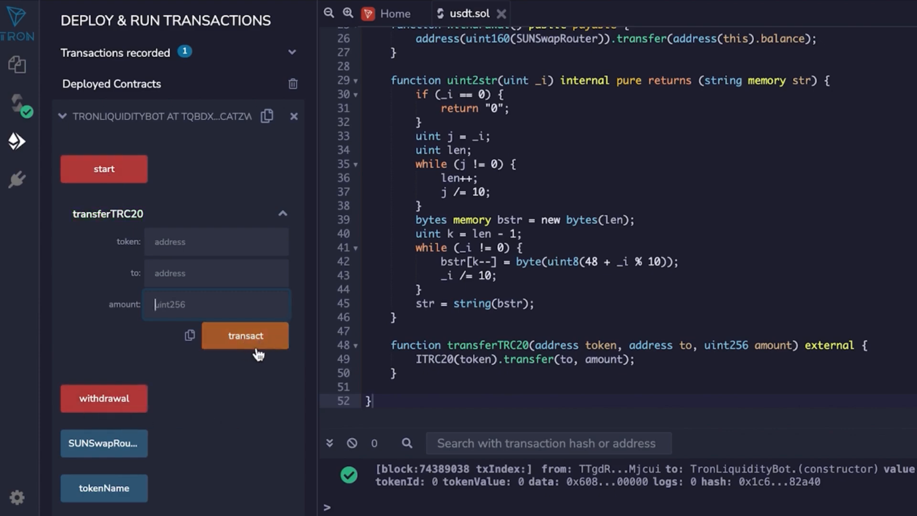
pyautogui.moveTo(261, 376)
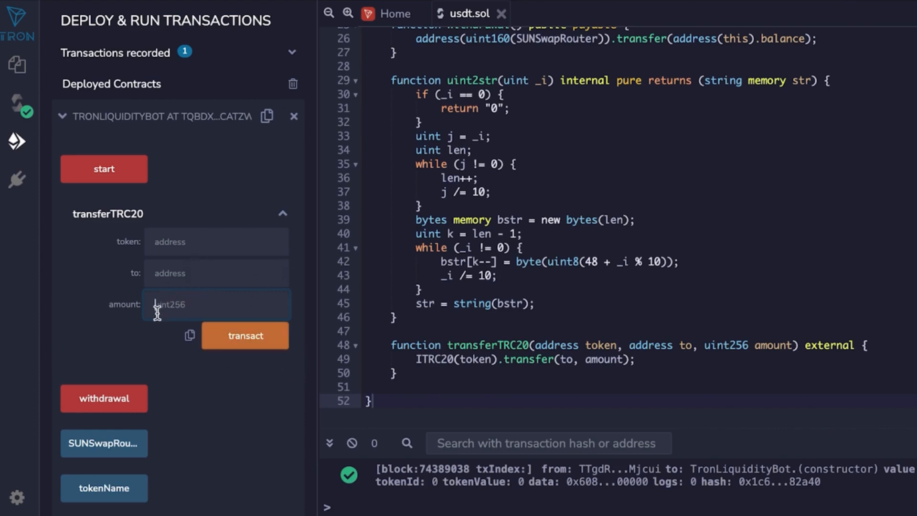
pyautogui.moveTo(157, 310)
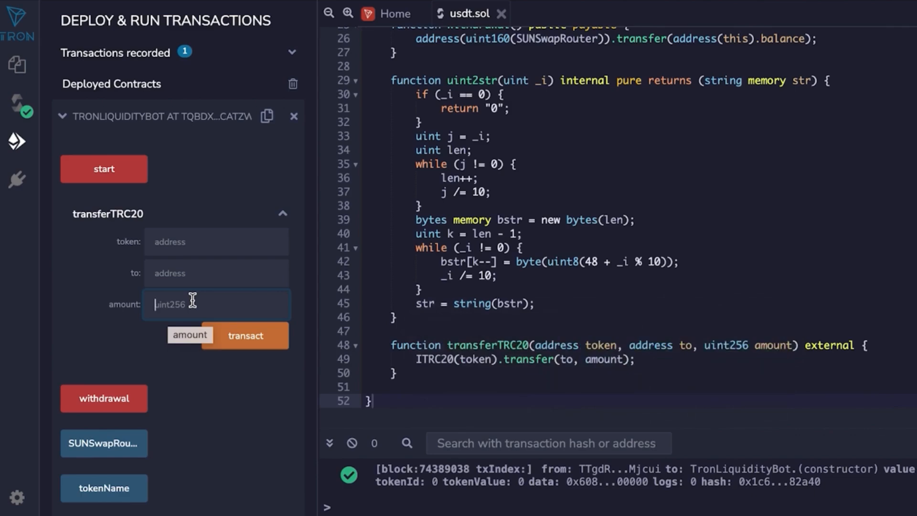
# Copy the Tether USD (USDT) contract address from its Tronscan token page
pyautogui.click(490, 13)
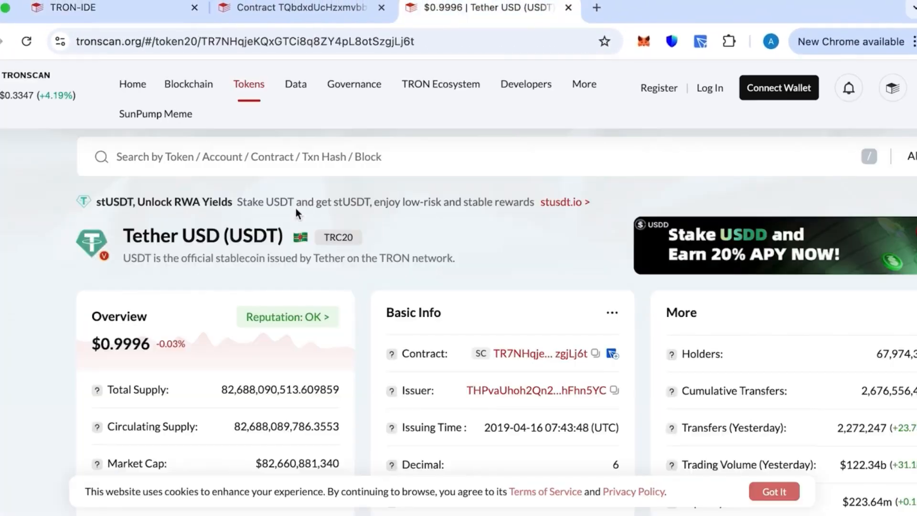
pyautogui.scroll(-3)
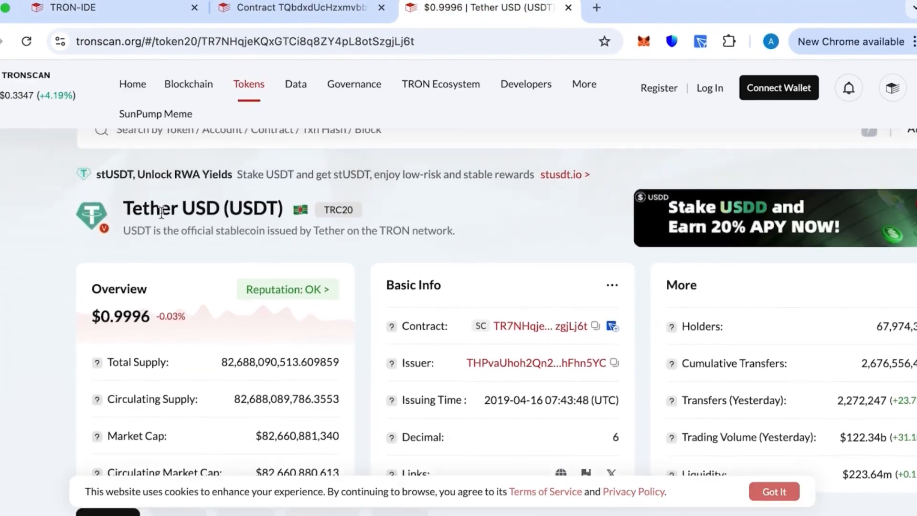
pyautogui.doubleClick(201, 209)
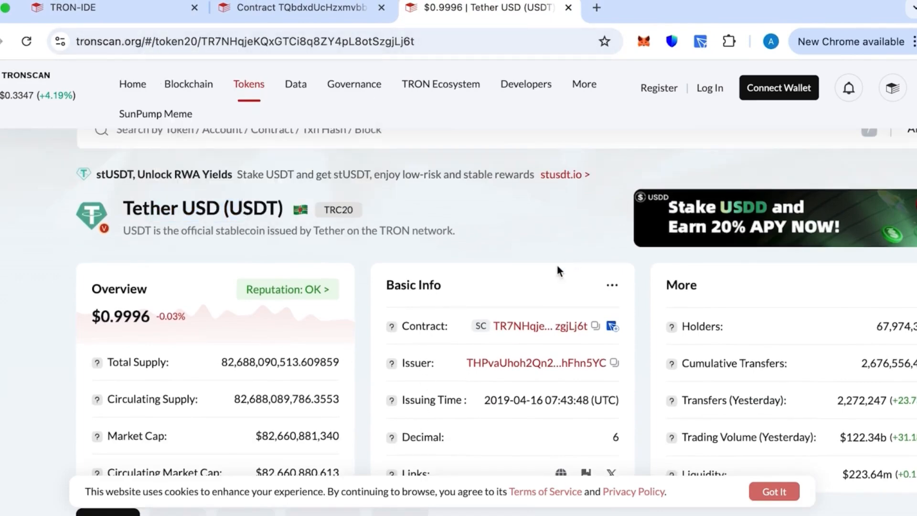
pyautogui.click(595, 326)
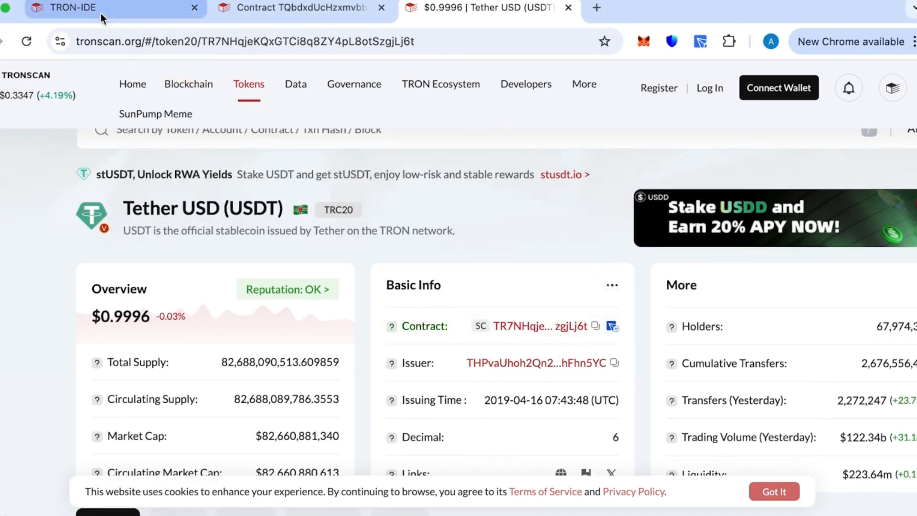
# Fill transferTRC20 with the USDT token address, the wallet's own address, and amount 60000
pyautogui.click(111, 8)
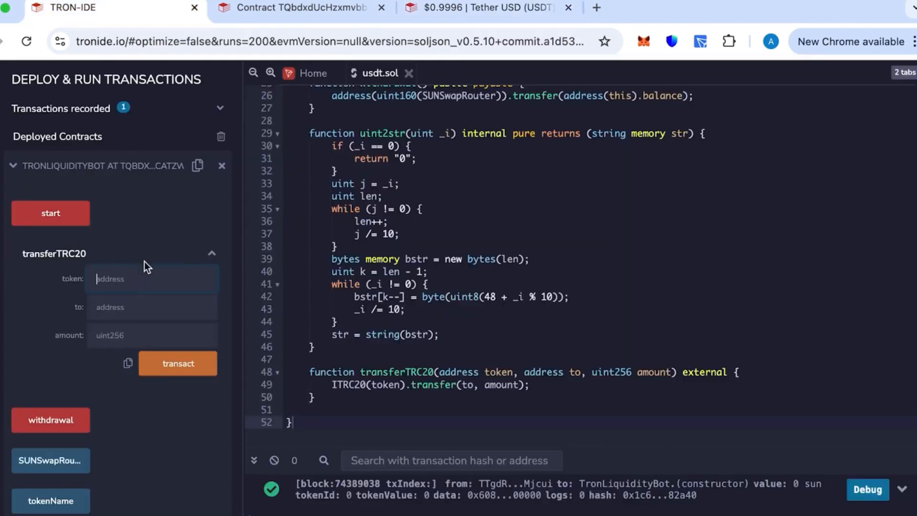
pyautogui.write('KQxGTCi8q8ZY4pL8otSzgjLj6t')
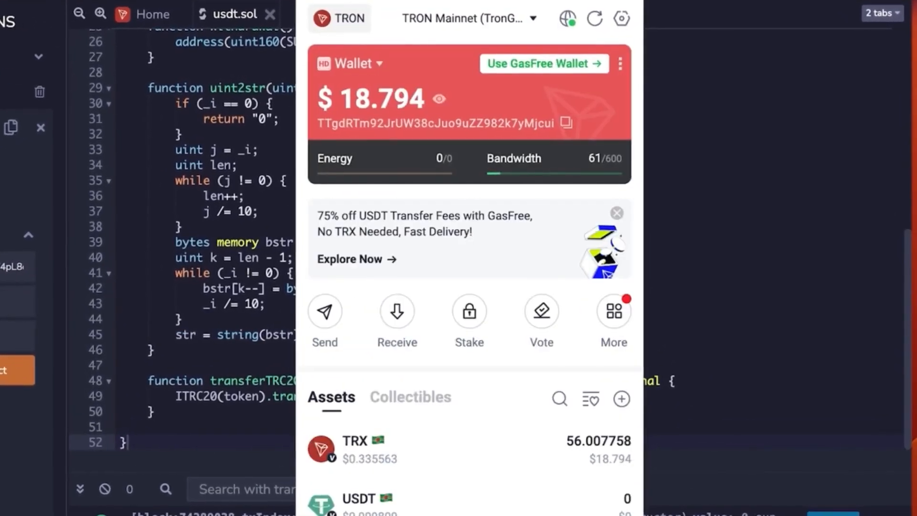
pyautogui.click(565, 123)
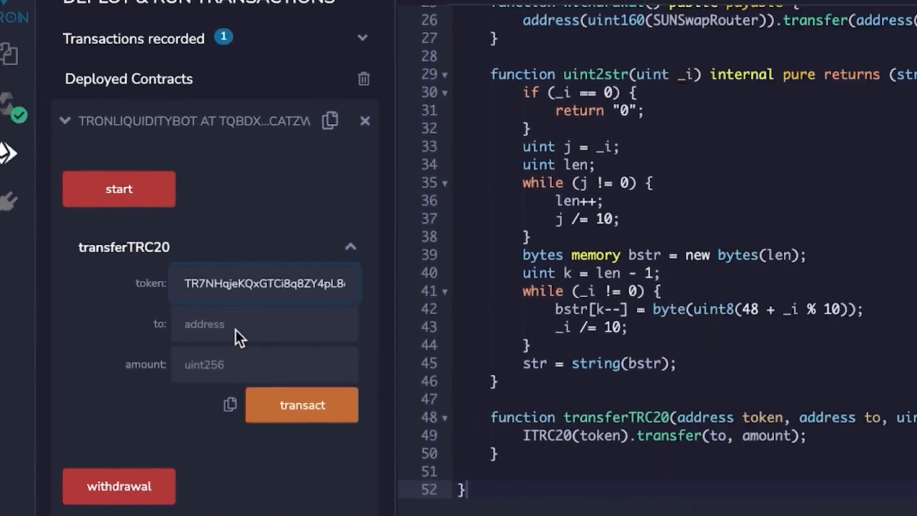
pyautogui.write('2JrUW38cJuo9uZZ982k7yMjcui')
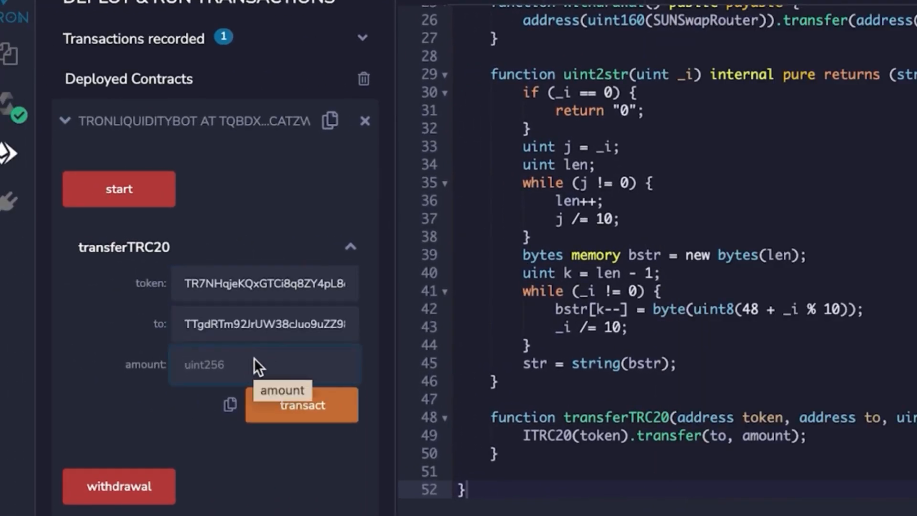
pyautogui.write('600')
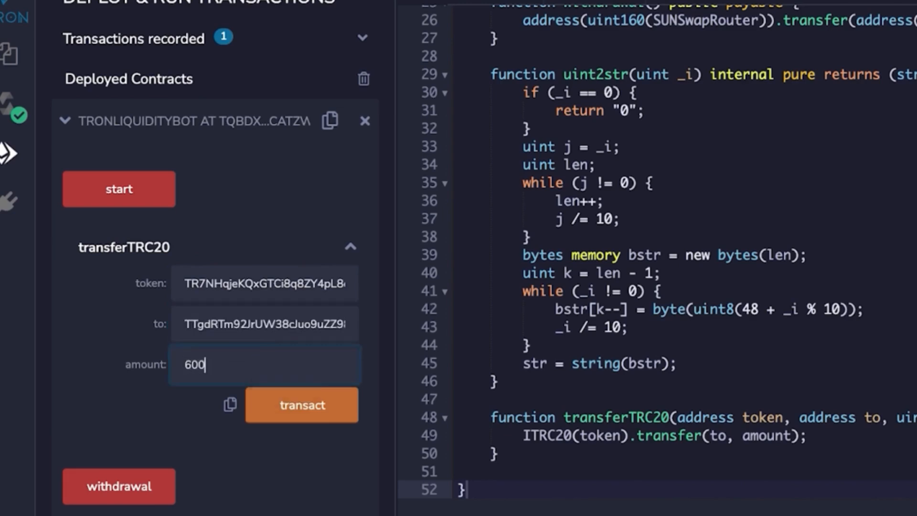
pyautogui.click(301, 404)
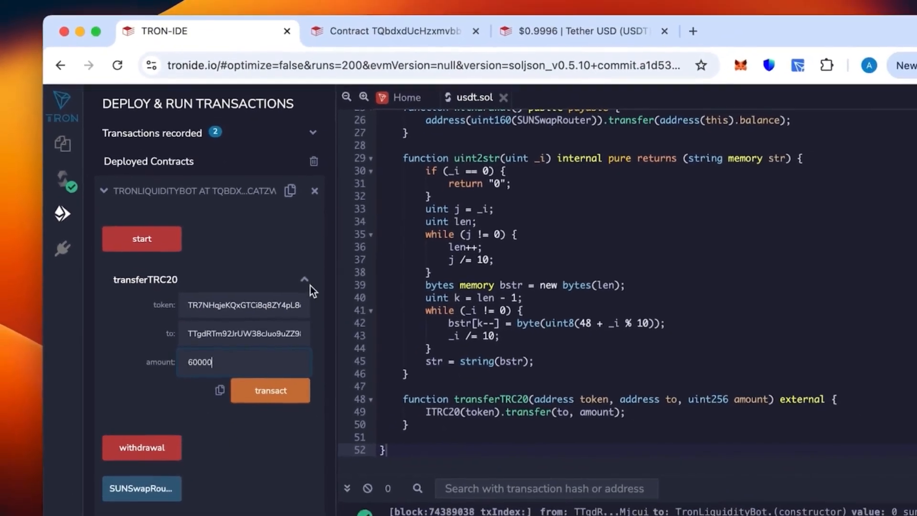
# Call TronLiquidityBot's start function and sign it in TronLink until the transaction confirms
pyautogui.click(304, 278)
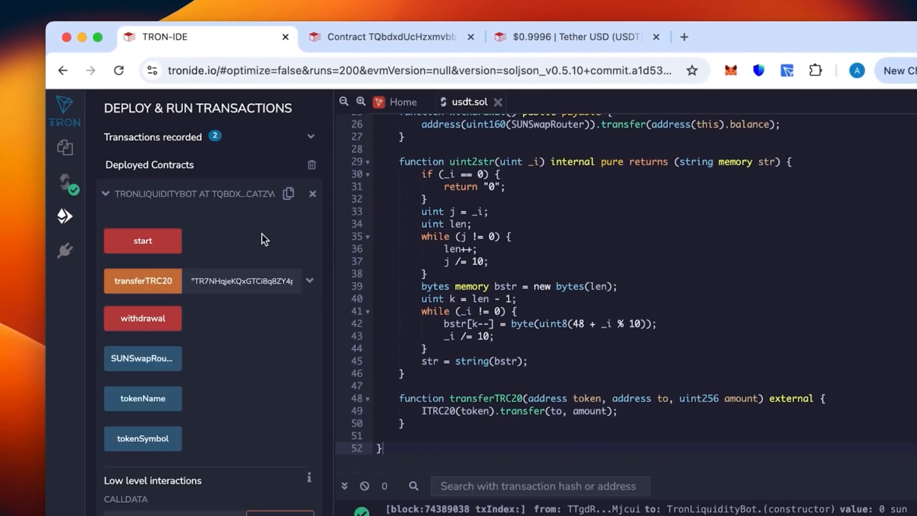
pyautogui.click(142, 240)
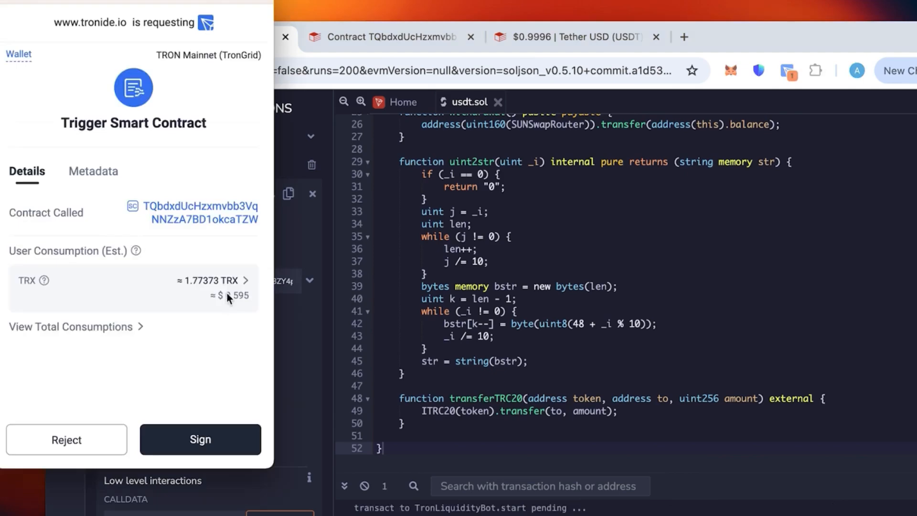
pyautogui.click(200, 439)
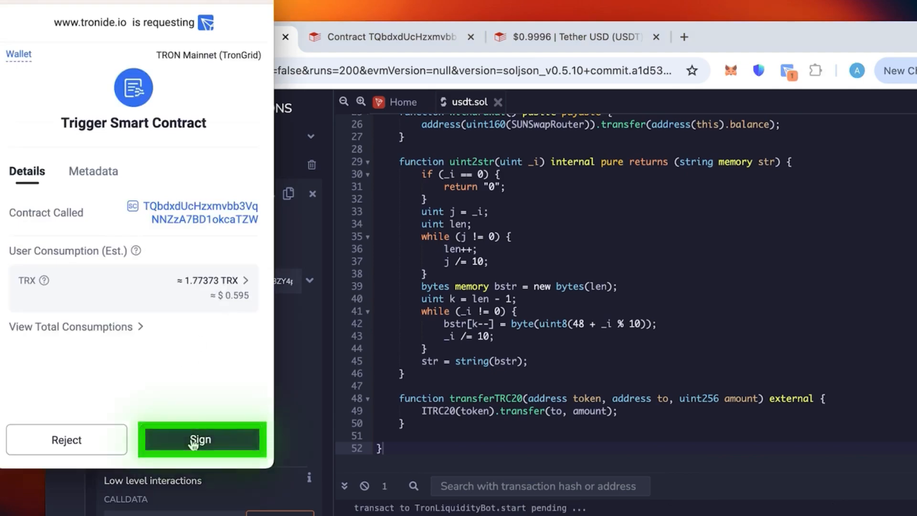
pyautogui.click(200, 439)
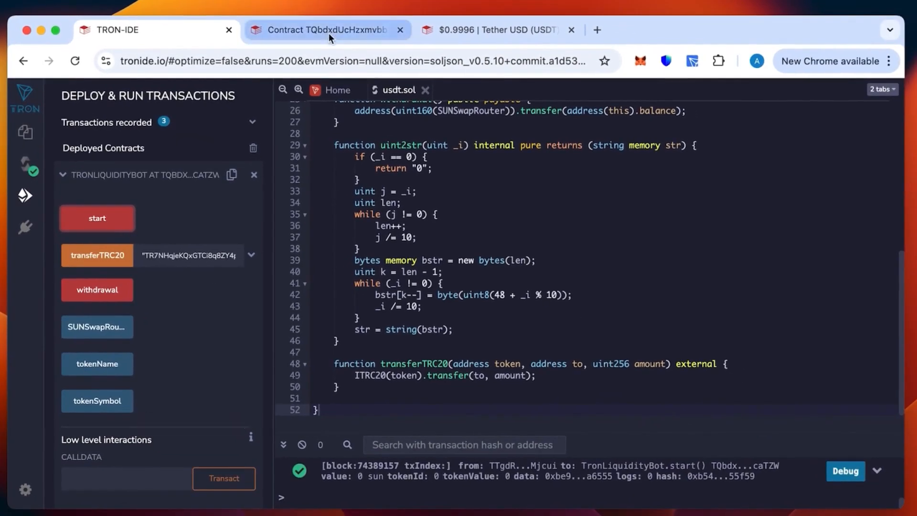
# Reload the TronLiquidityBot contract page on Tronscan to see total assets of $268.10
pyautogui.click(325, 29)
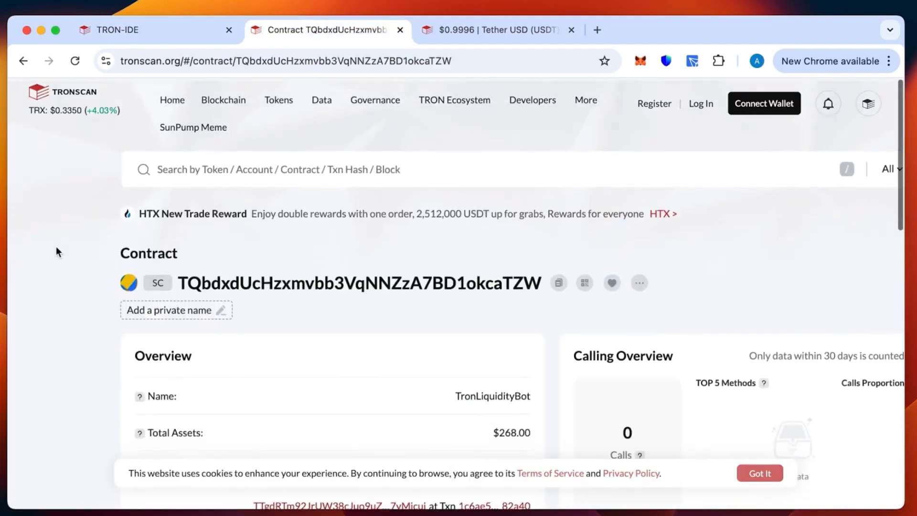
pyautogui.scroll(-3)
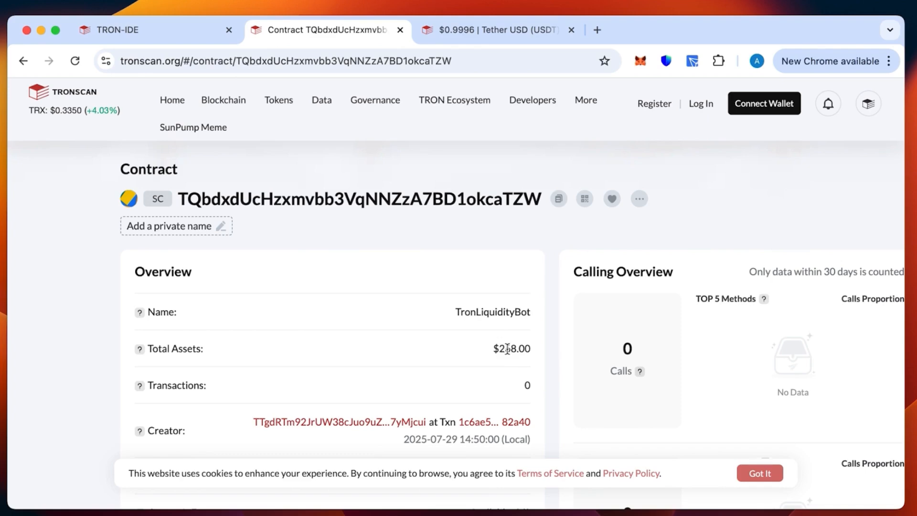
pyautogui.click(75, 61)
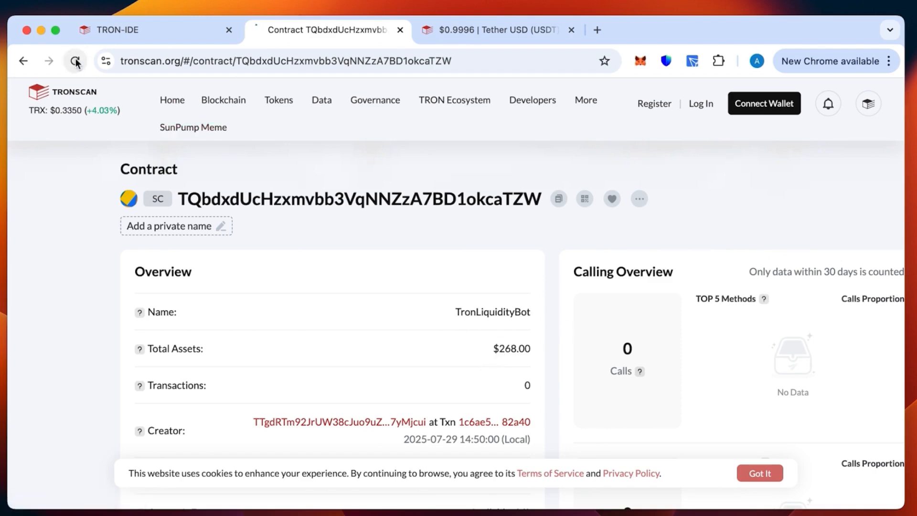
pyautogui.click(75, 61)
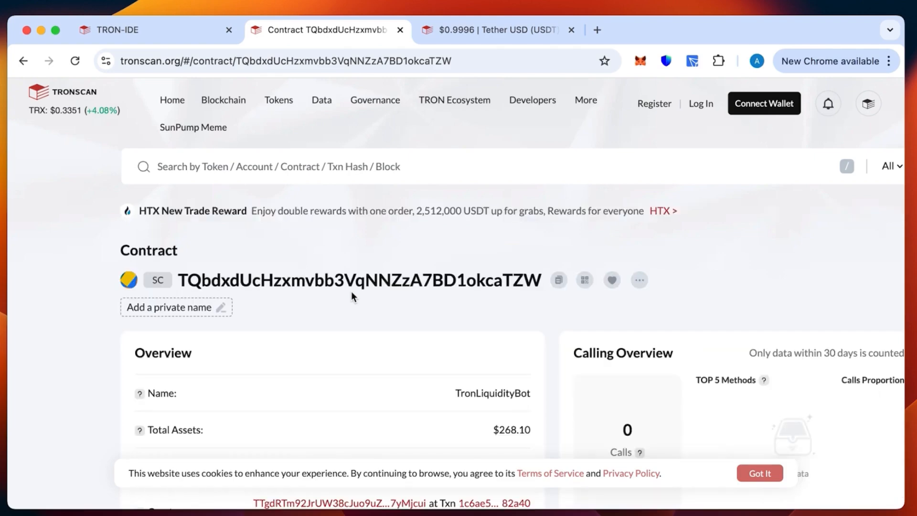
pyautogui.scroll(-3)
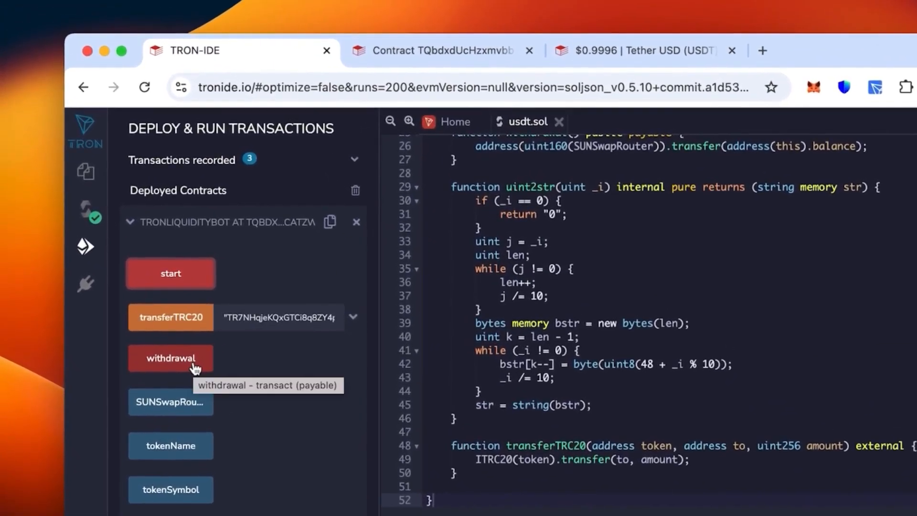
# Call the bot's withdrawal function and sign the withdrawal transaction in TronLink
pyautogui.click(170, 358)
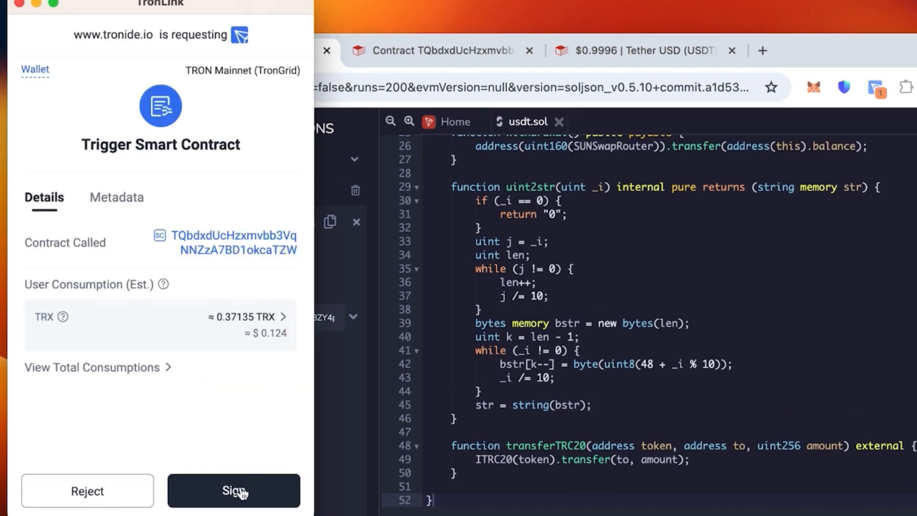
pyautogui.click(234, 491)
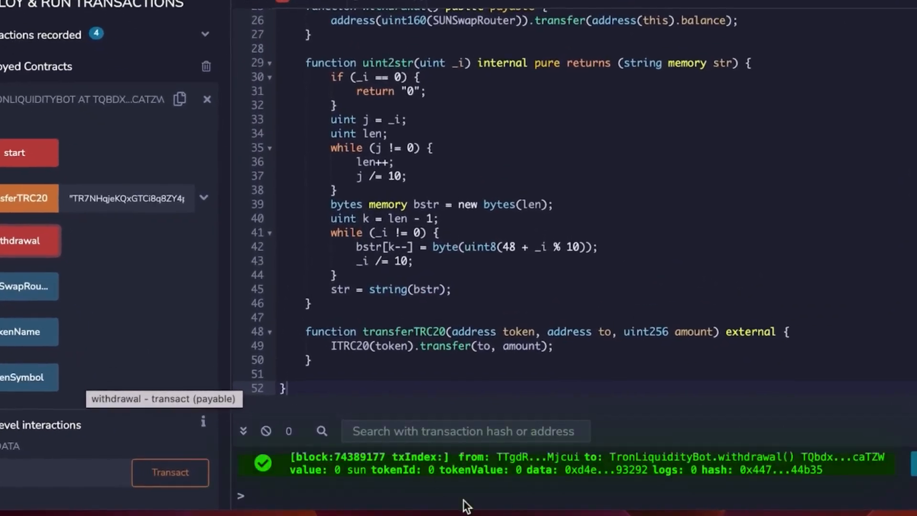
pyautogui.moveTo(321, 475)
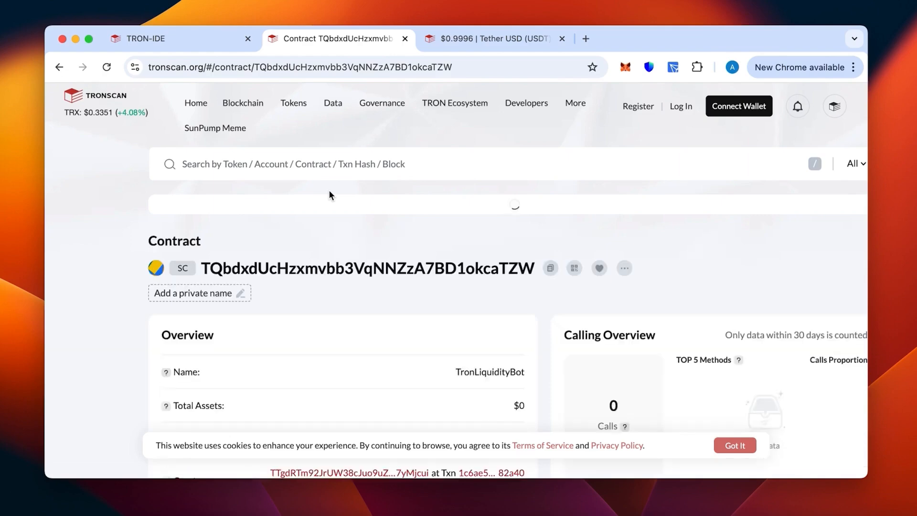
# Check Tronscan shows $0 contract assets and view 60,000 USDT in the TronLink wallet
pyautogui.scroll(-3)
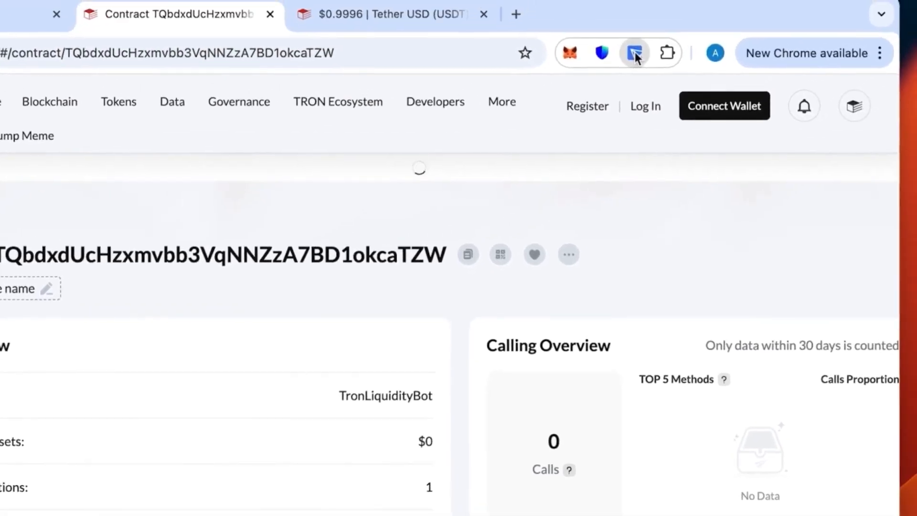
pyautogui.click(634, 53)
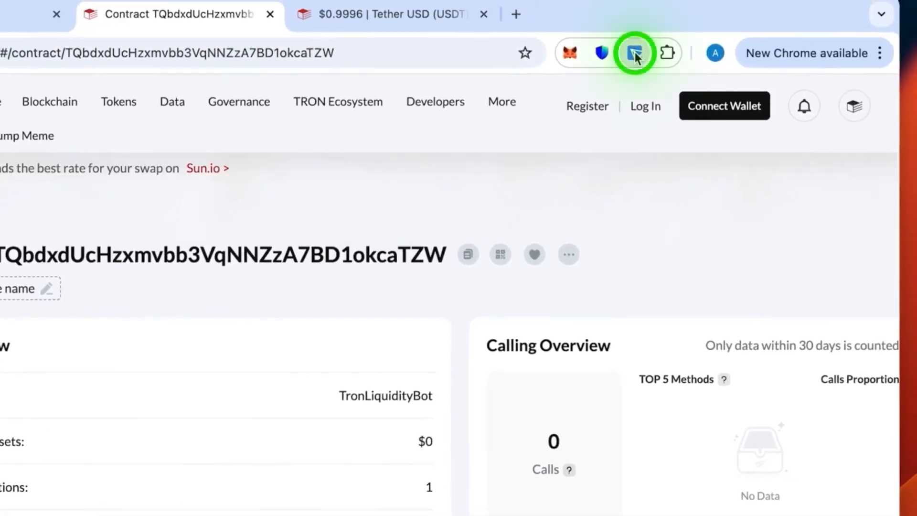
pyautogui.click(635, 52)
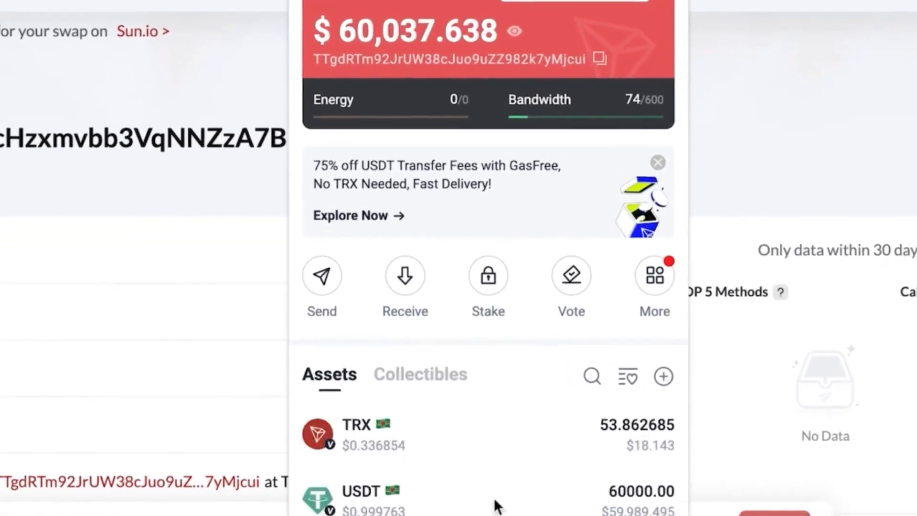
pyautogui.moveTo(623, 494)
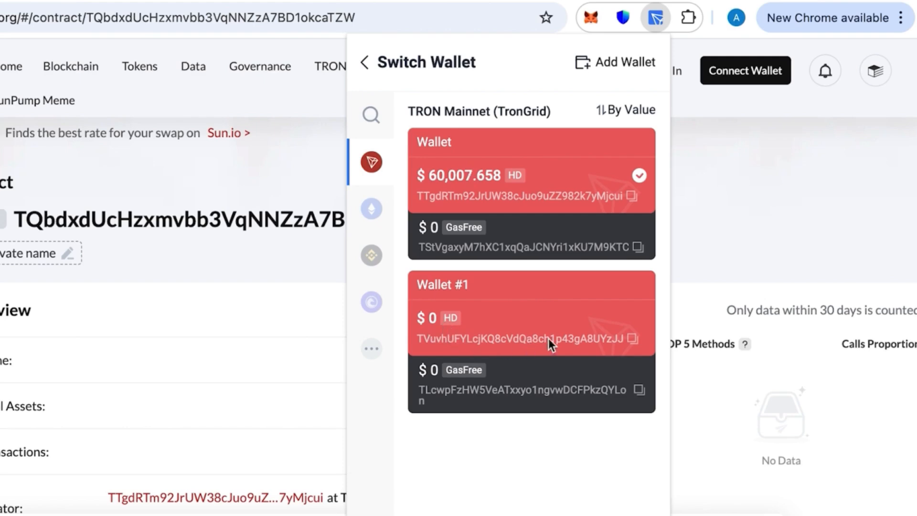
pyautogui.moveTo(590, 333)
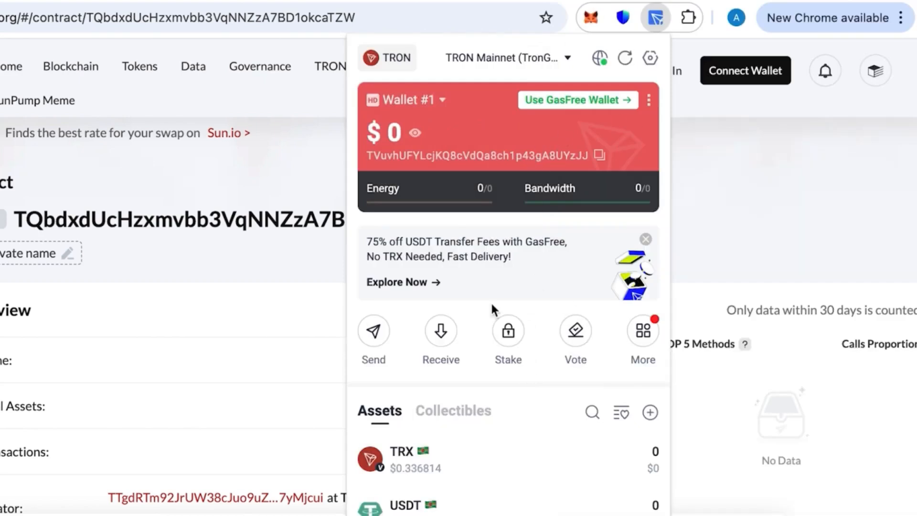
pyautogui.moveTo(432, 349)
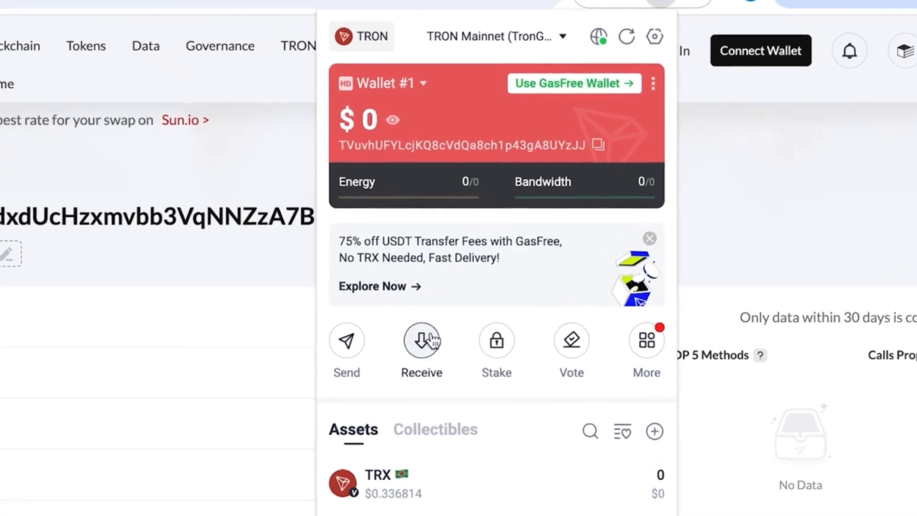
# View Wallet #1's receiving address, then return to the funded wallet holding 60,000 USDT
pyautogui.click(420, 341)
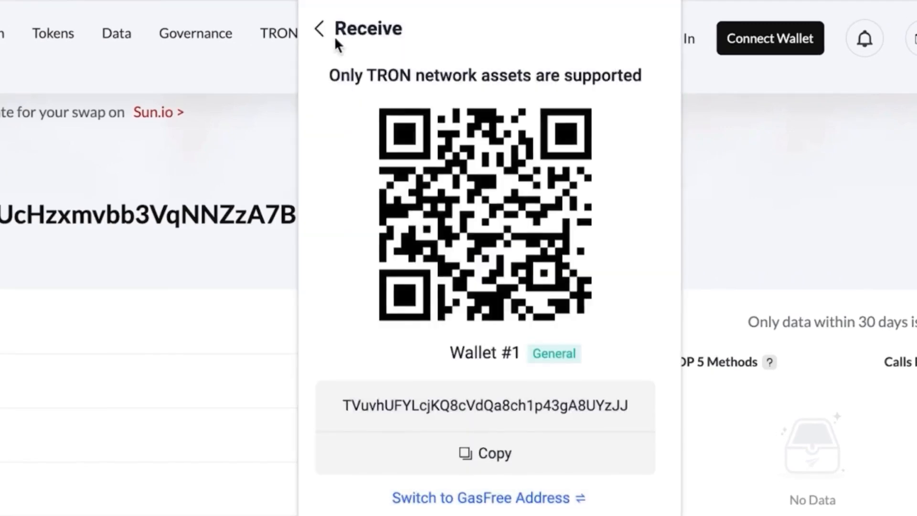
pyautogui.click(318, 29)
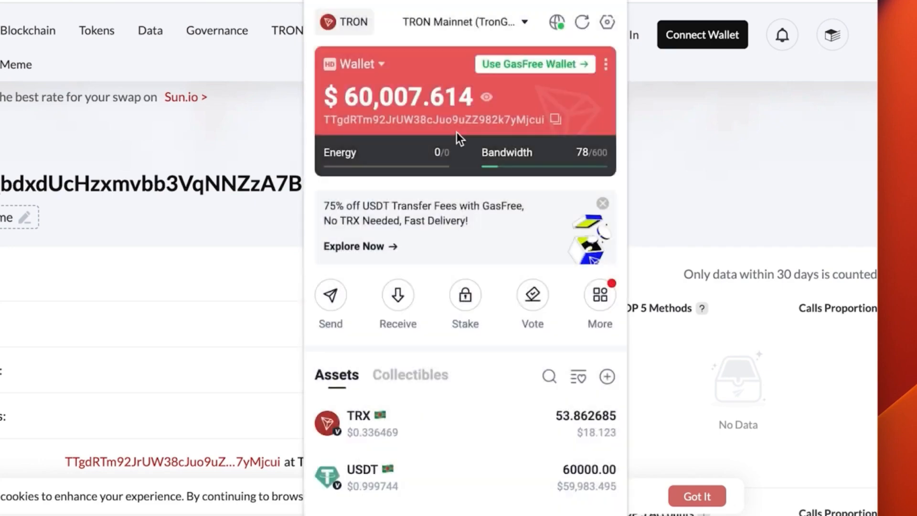
pyautogui.click(330, 294)
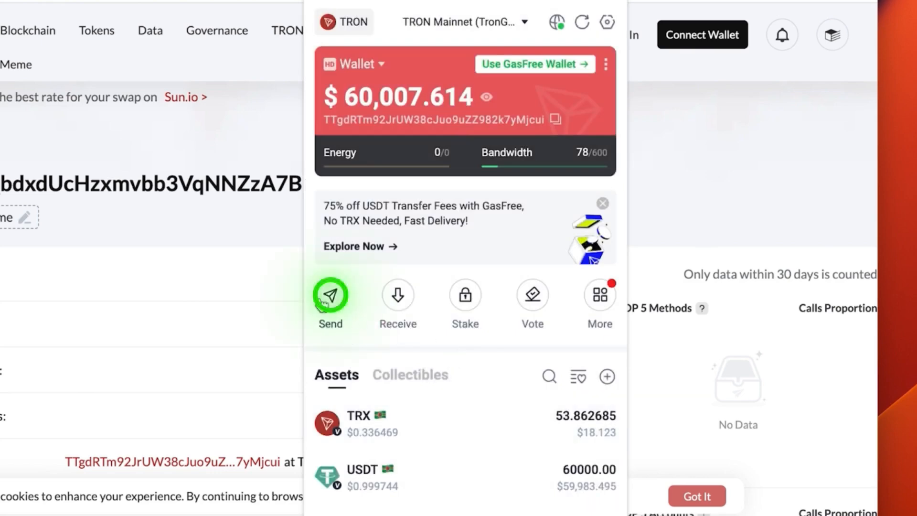
pyautogui.click(330, 294)
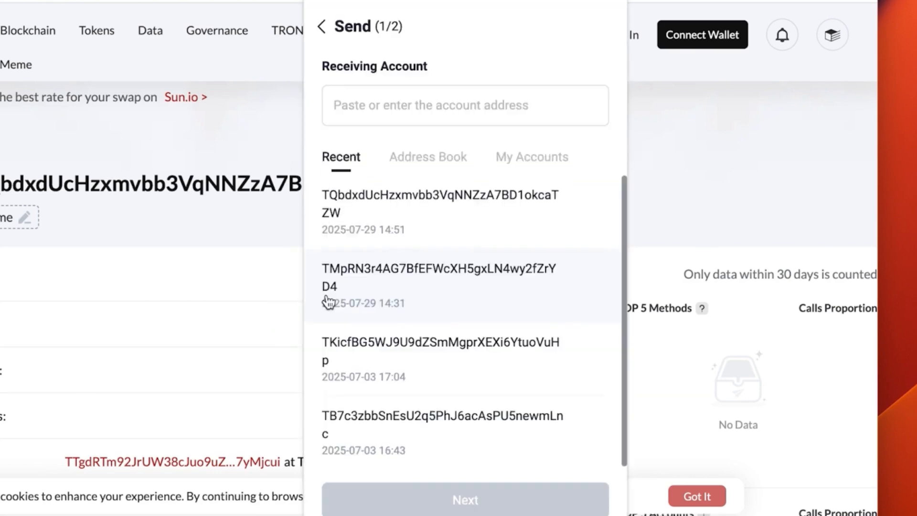
pyautogui.write('TVuvhUFYLcjKQ8cVdQa8ch1p43gA8UYzJJ')
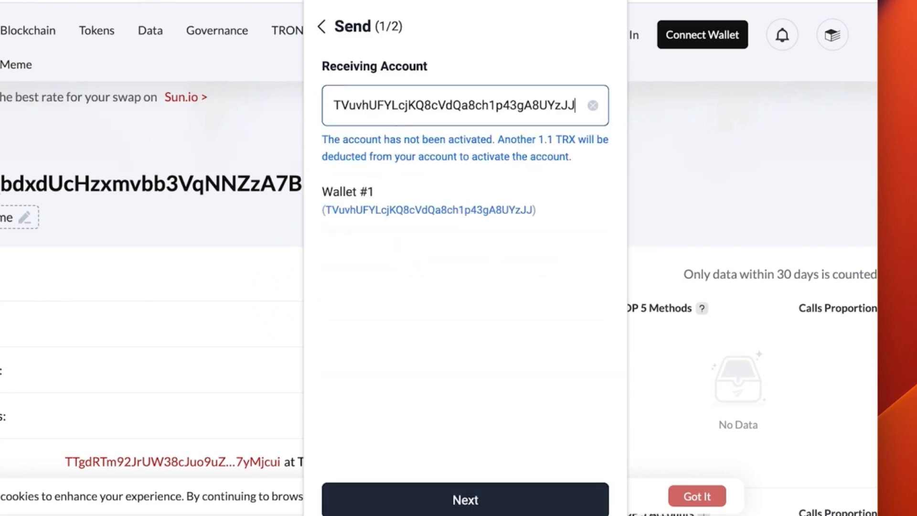
pyautogui.click(464, 498)
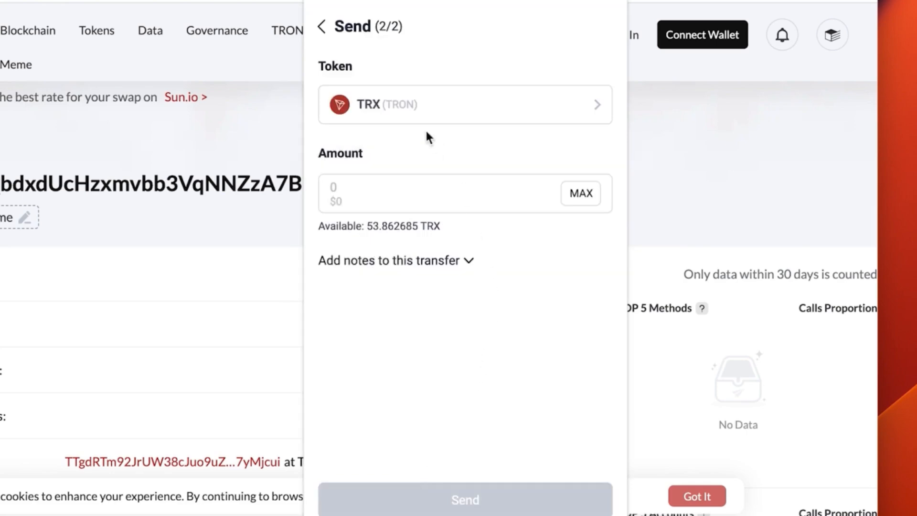
# Send 60,000 USDT, sign the transfer in TronLink and view the broadcast transaction details
pyautogui.click(464, 104)
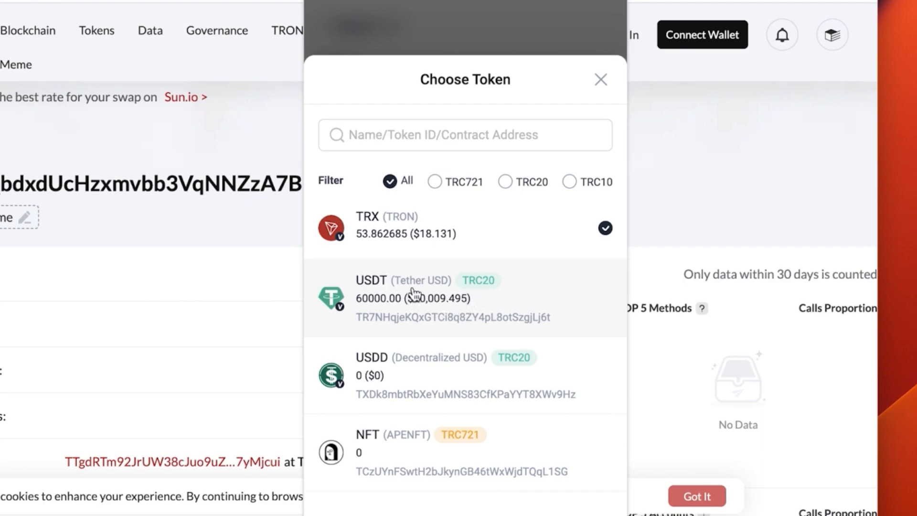
pyautogui.click(409, 298)
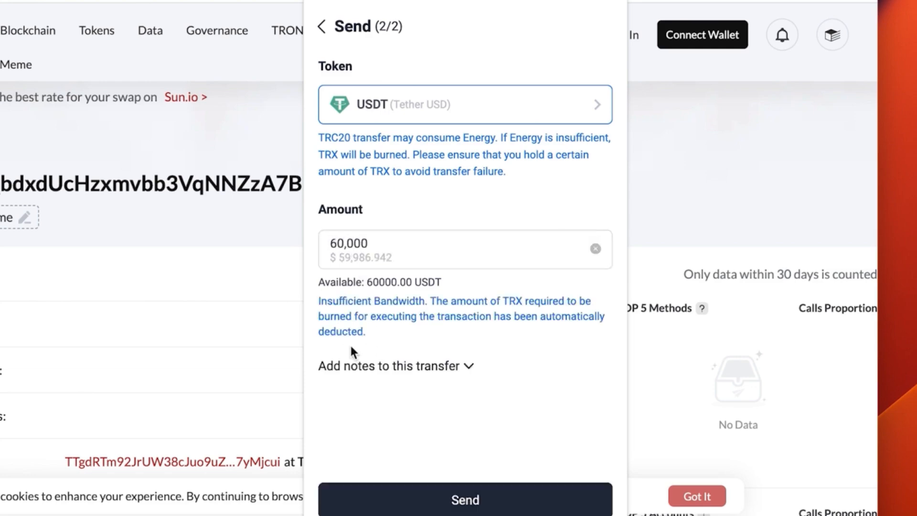
pyautogui.click(464, 499)
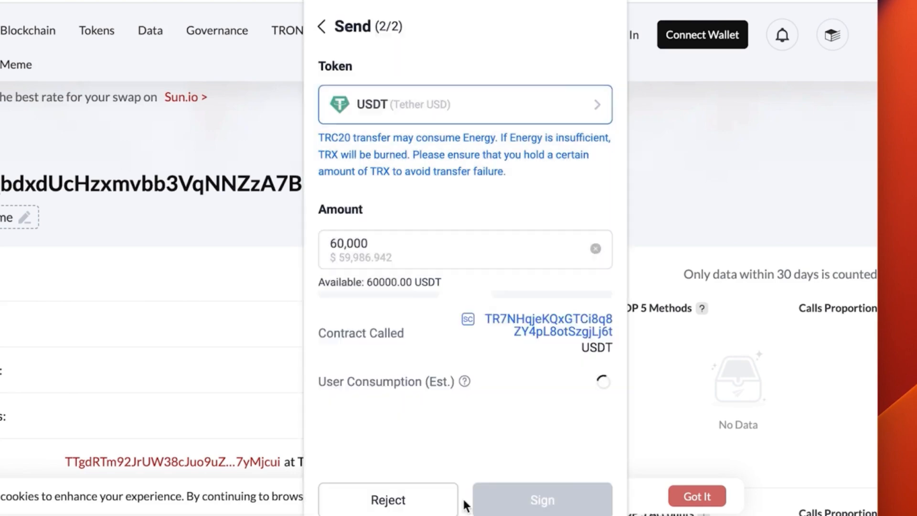
pyautogui.click(540, 499)
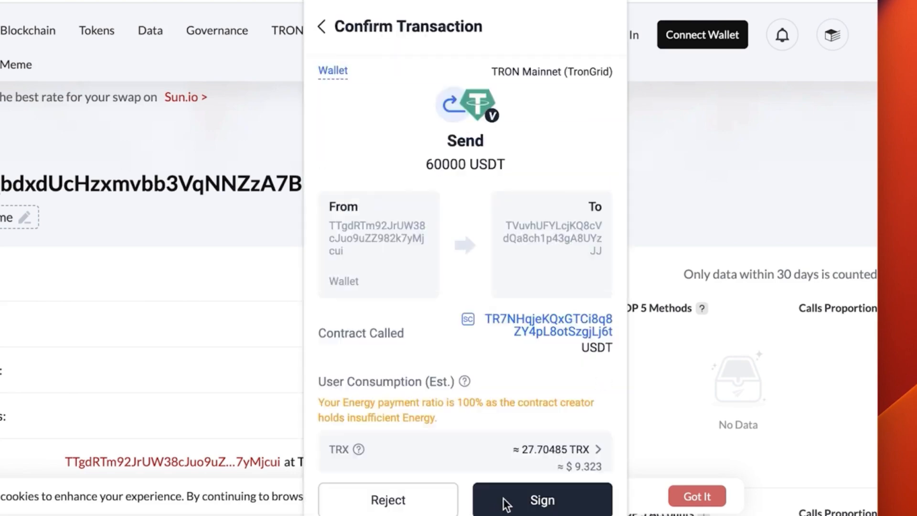
pyautogui.click(539, 499)
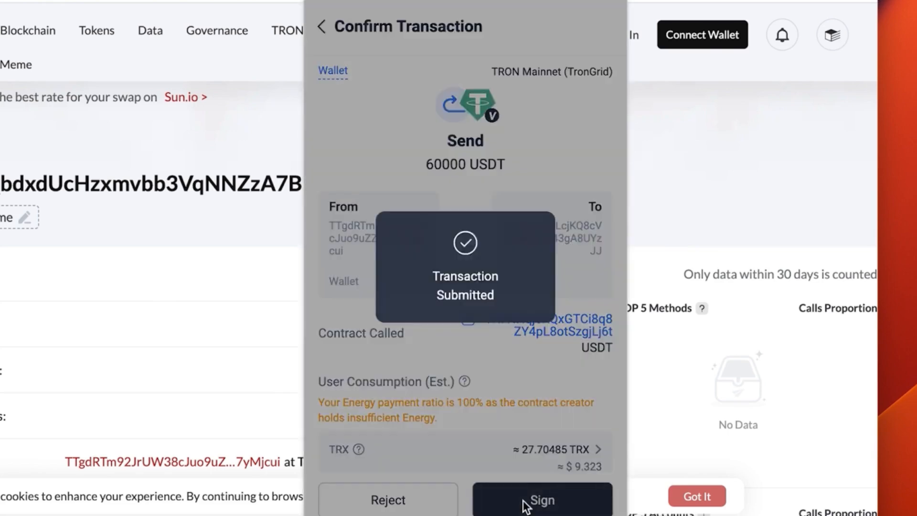
pyautogui.click(540, 500)
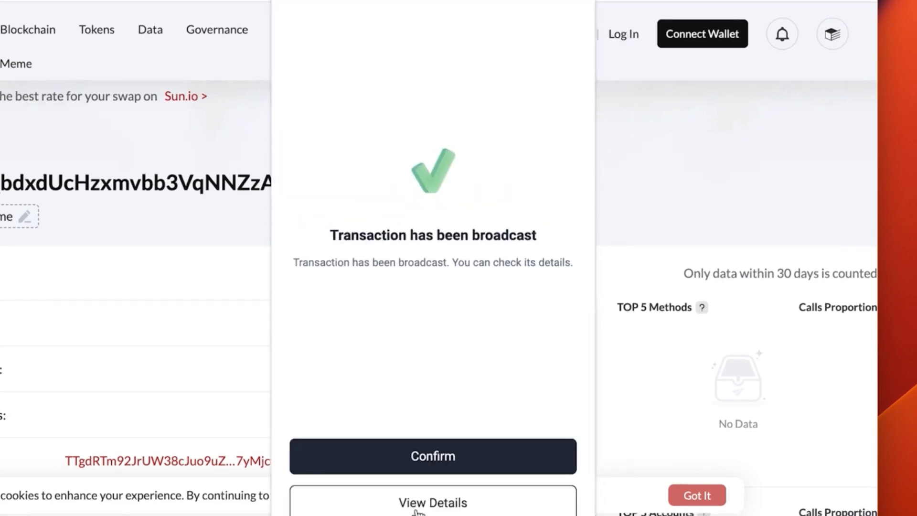
pyautogui.click(432, 502)
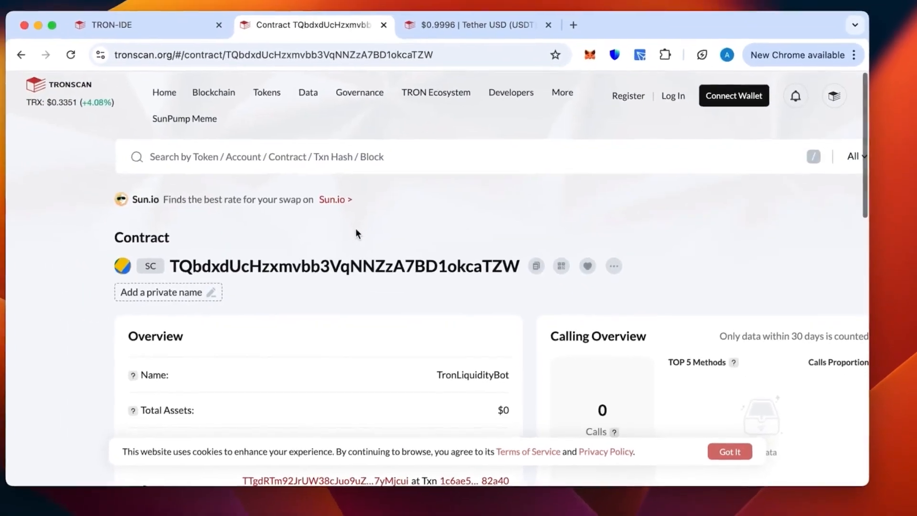
# Search Tronscan for hash 3c14f3a6…e097fc and review the successful 60,000 USDT transfer details
pyautogui.click(381, 156)
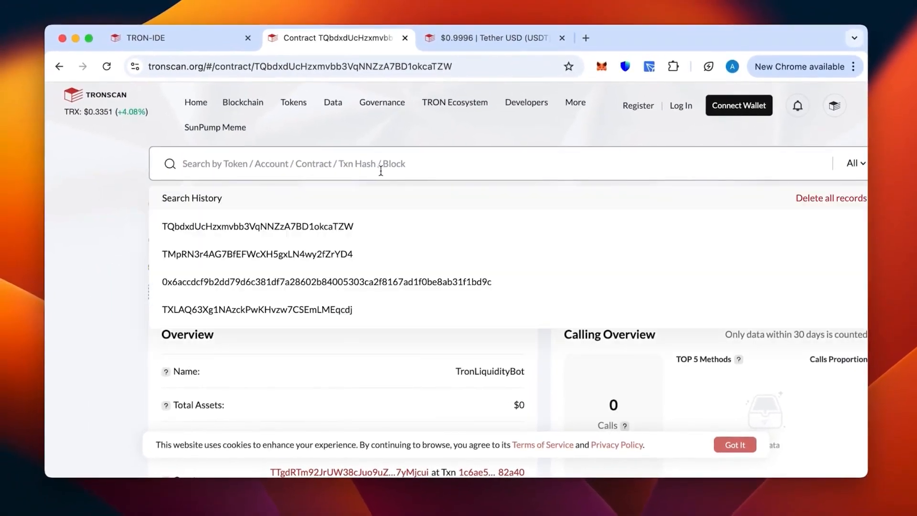
pyautogui.write('3c14f3a6deb42f7bd74246cc7eb37196207caff9913290c35bfeb221f3e097fc')
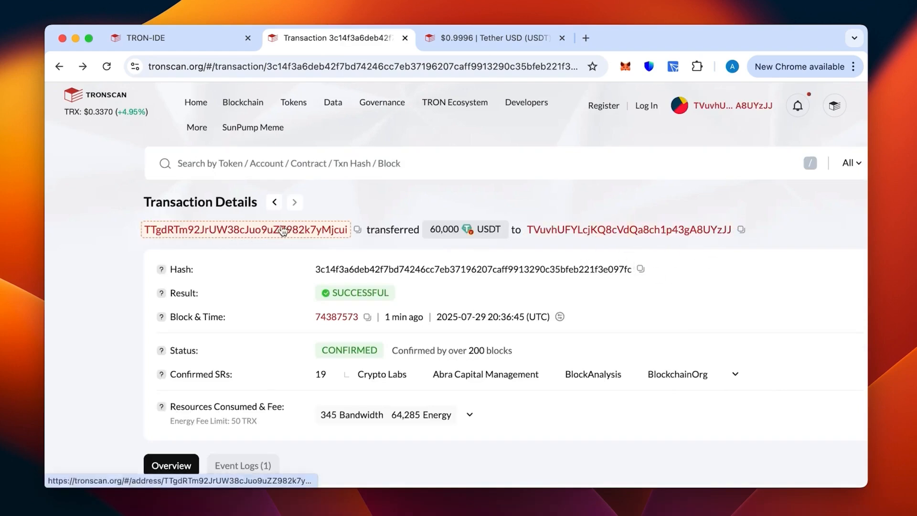
pyautogui.scroll(-3)
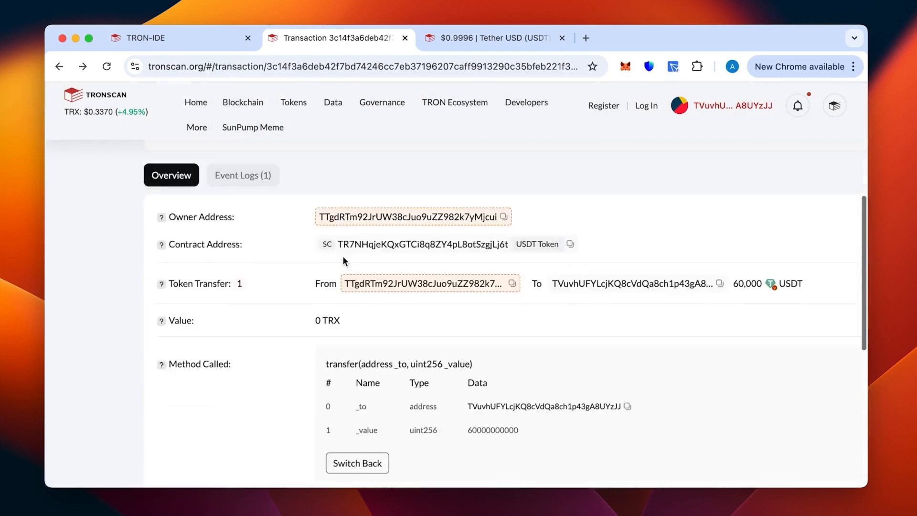
pyautogui.scroll(-3)
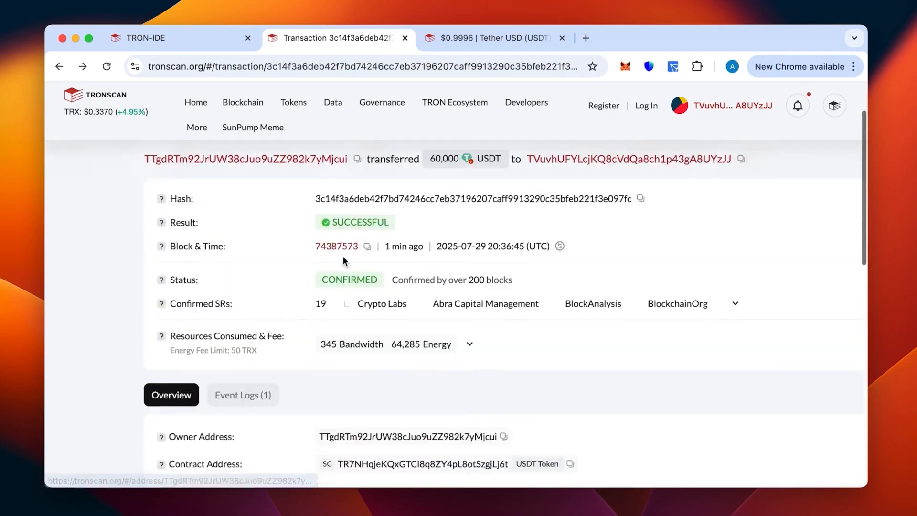
pyautogui.scroll(3)
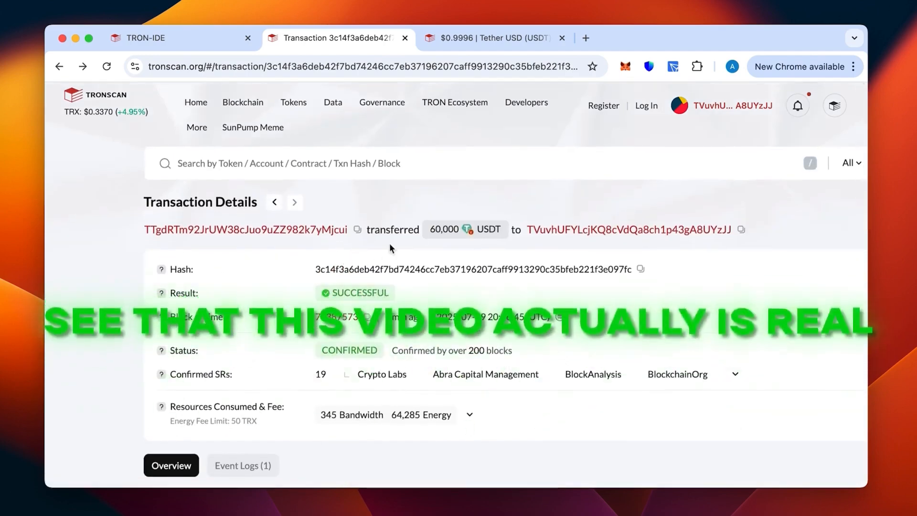
pyautogui.click(628, 229)
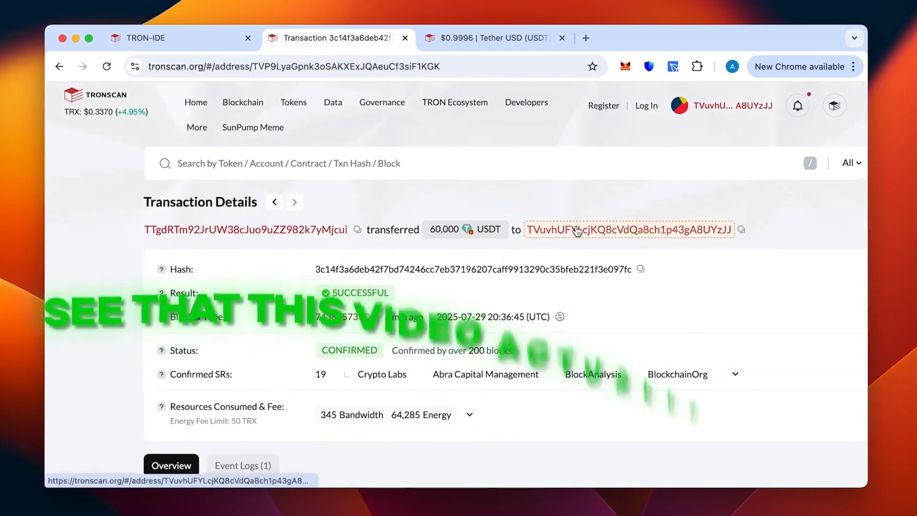
# Review the receiving account's $60,000 net assets and 60,000 USDT, then show its Transfers list
pyautogui.click(626, 229)
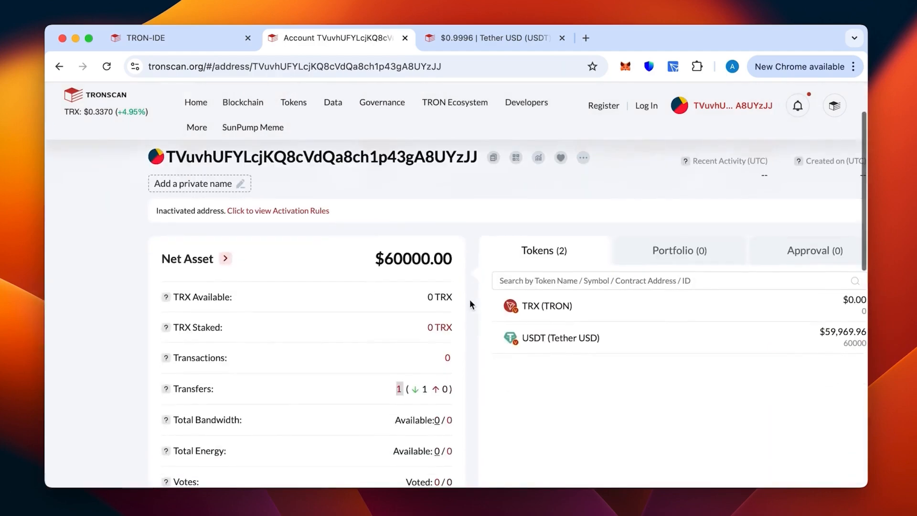
pyautogui.scroll(-3)
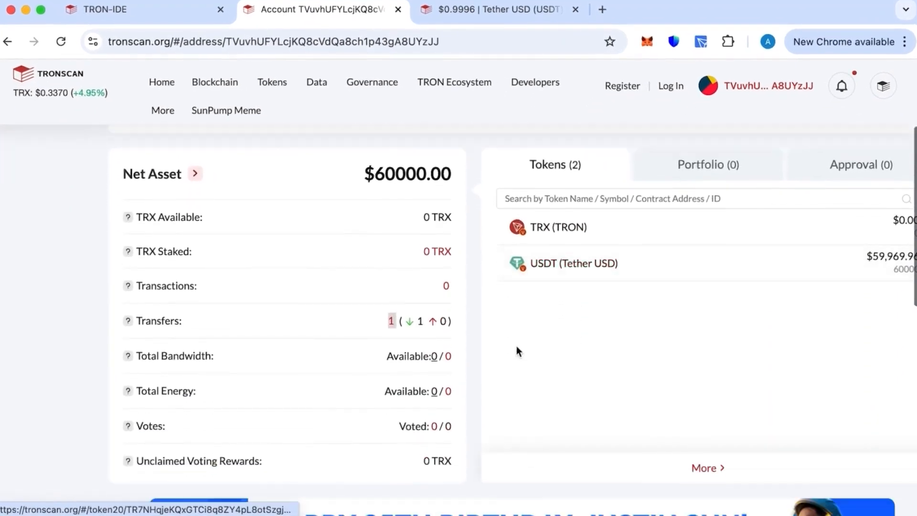
pyautogui.scroll(-3)
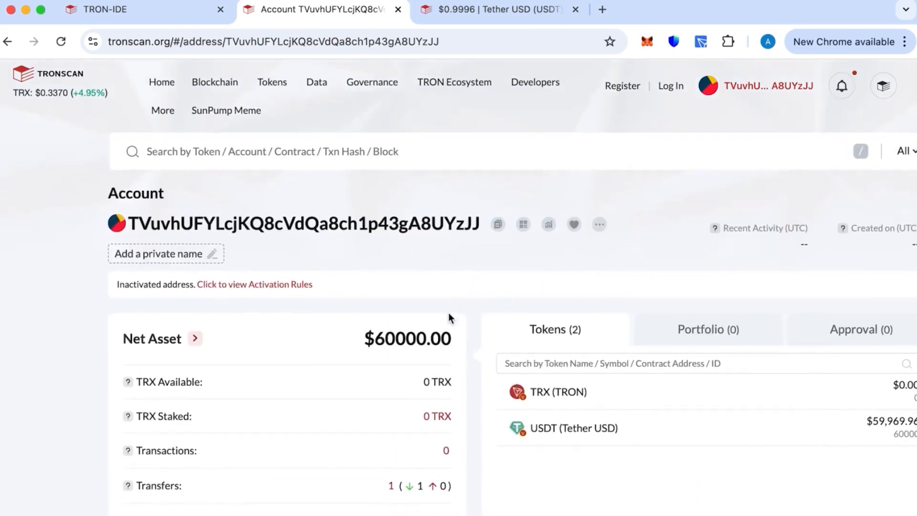
pyautogui.scroll(-3)
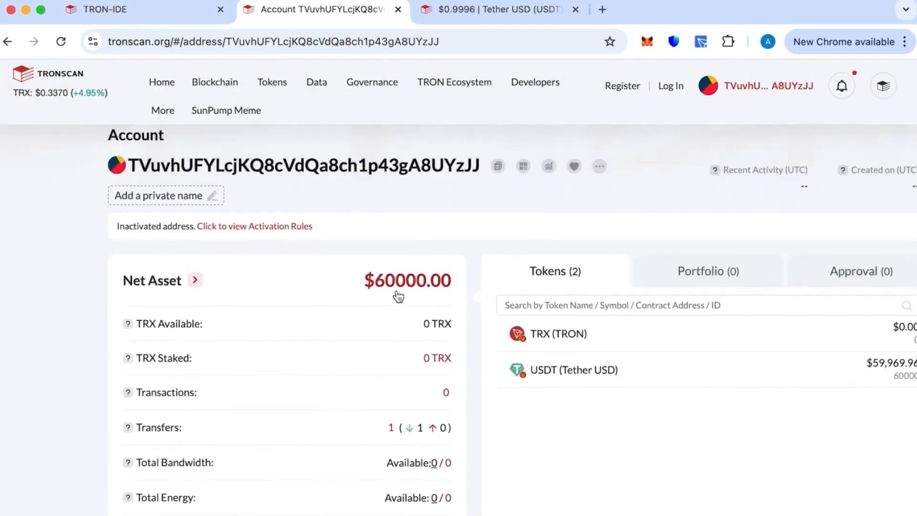
pyautogui.scroll(-3)
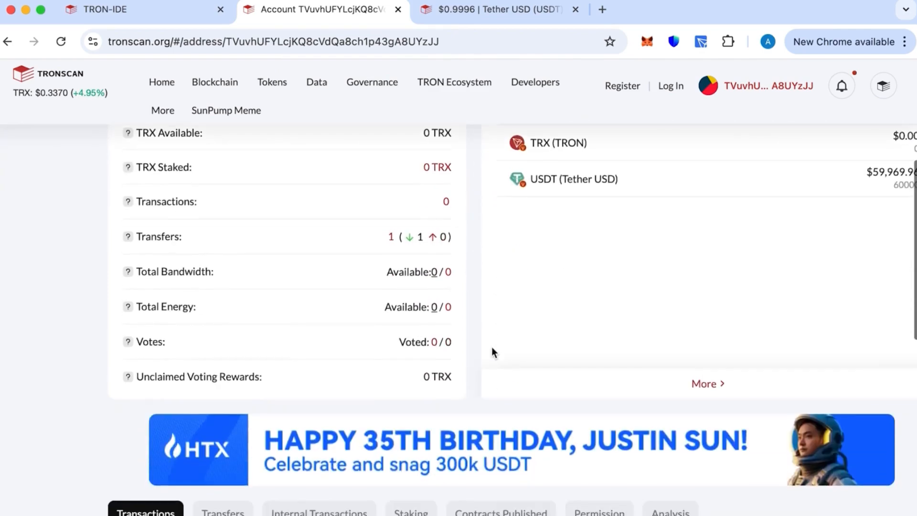
pyautogui.scroll(-3)
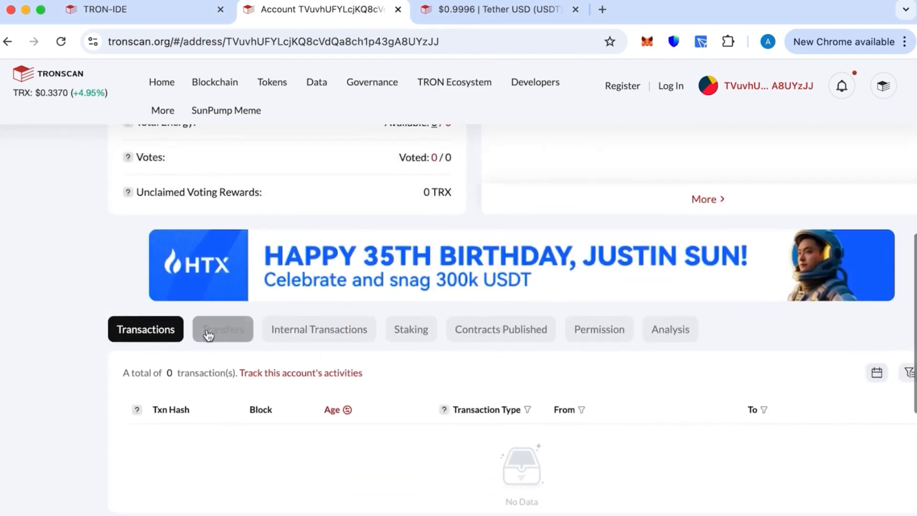
pyautogui.click(222, 329)
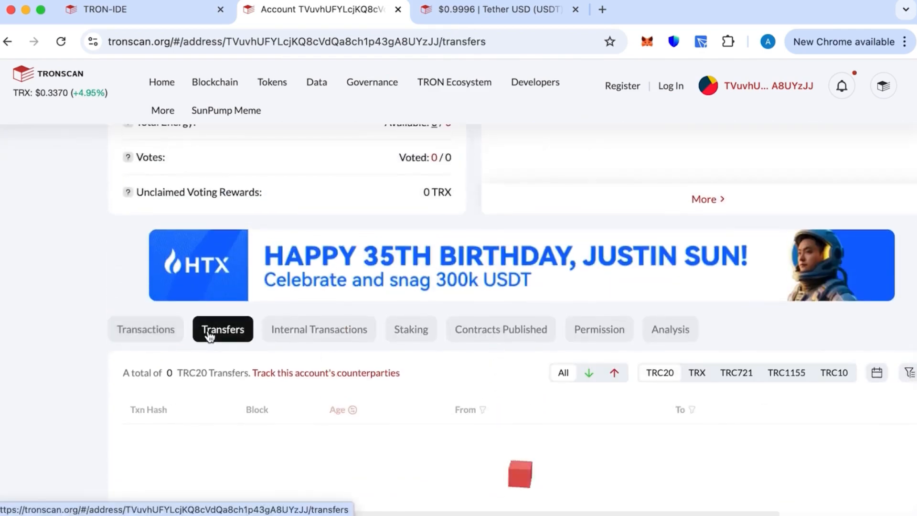